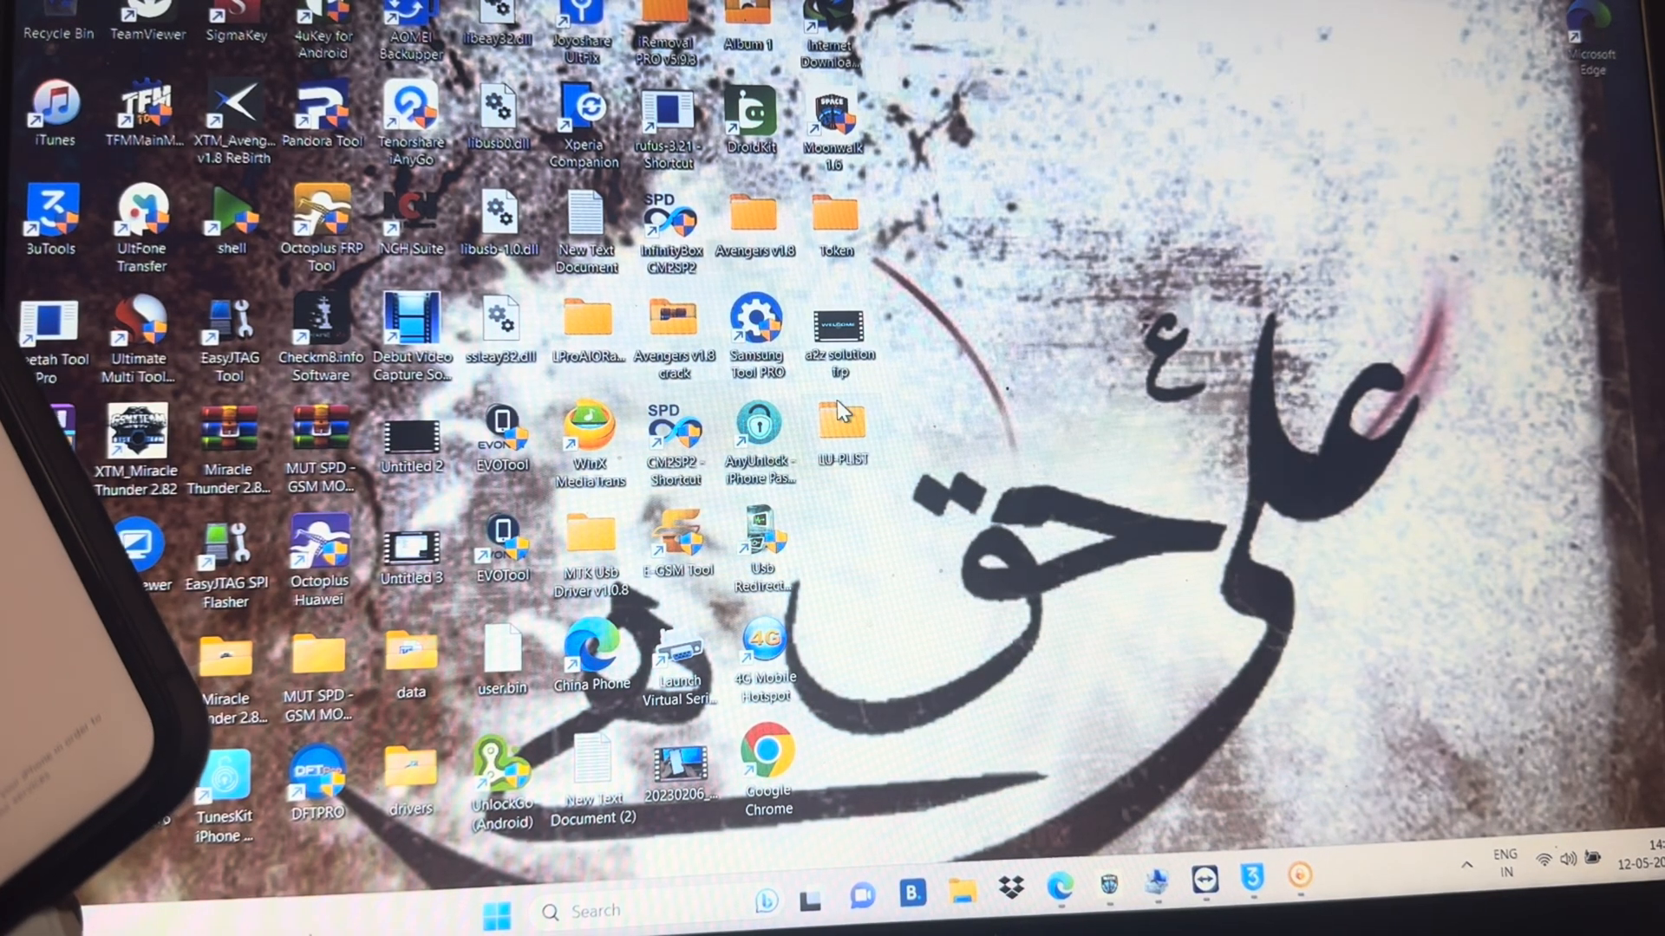
{"action": "mouse_move", "coordinate": [881, 225]}
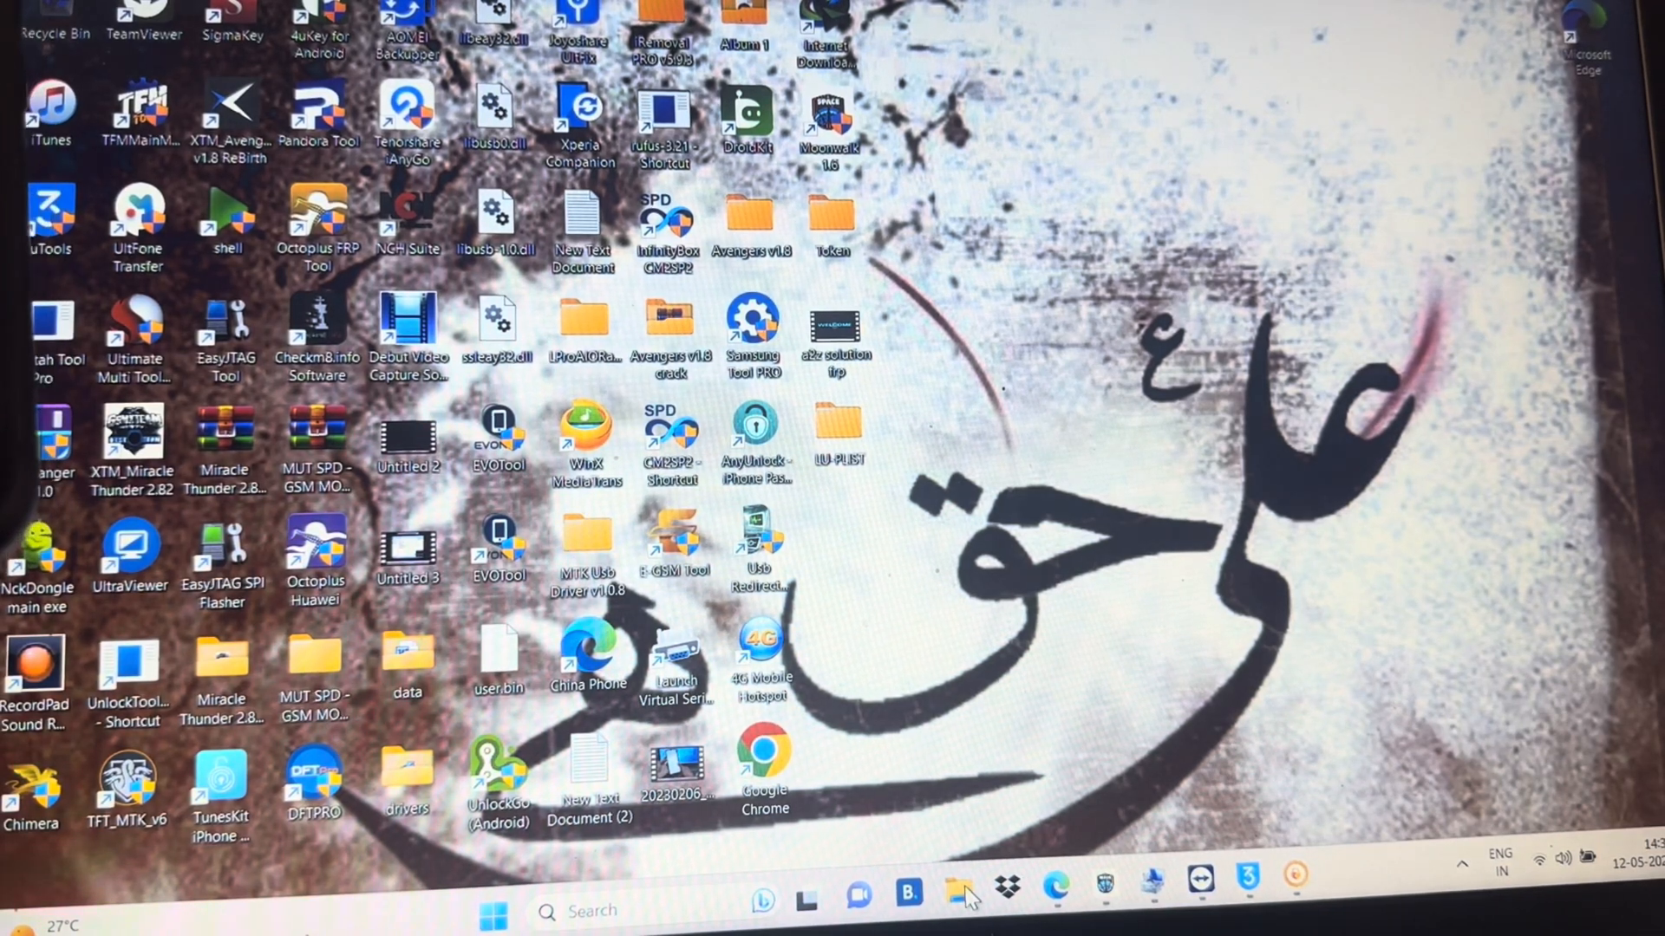
Step: Open the LU-Plist New folder inside Downloads in File Explorer
{"action": "left_click", "coordinate": [960, 892]}
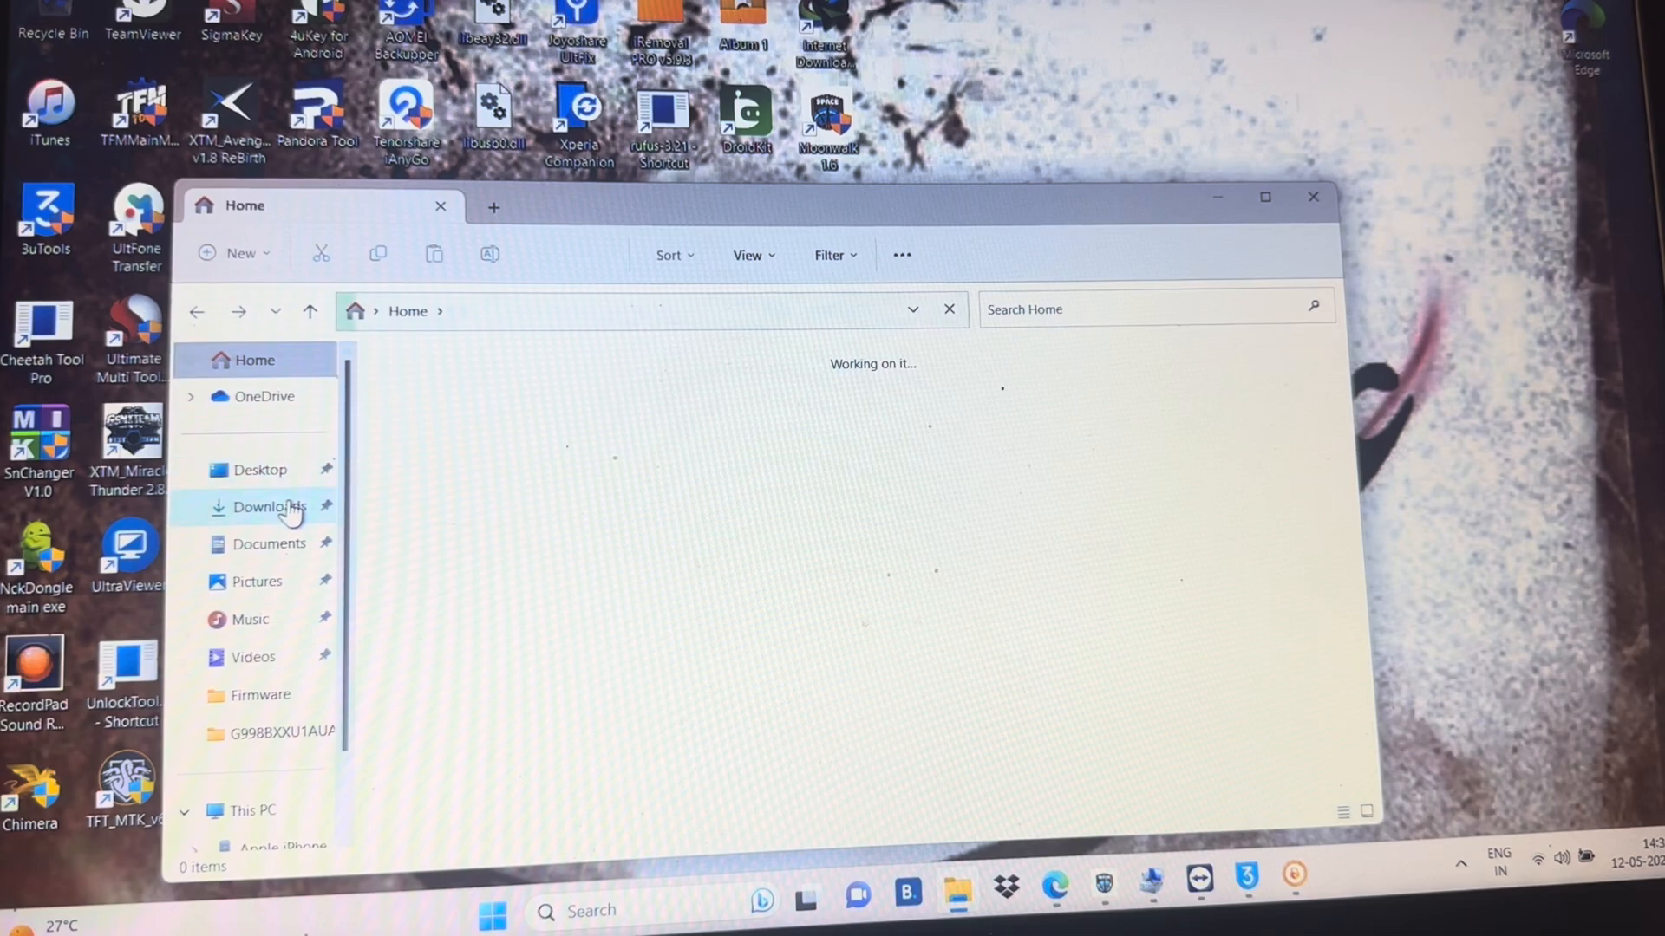
{"action": "left_click", "coordinate": [266, 506]}
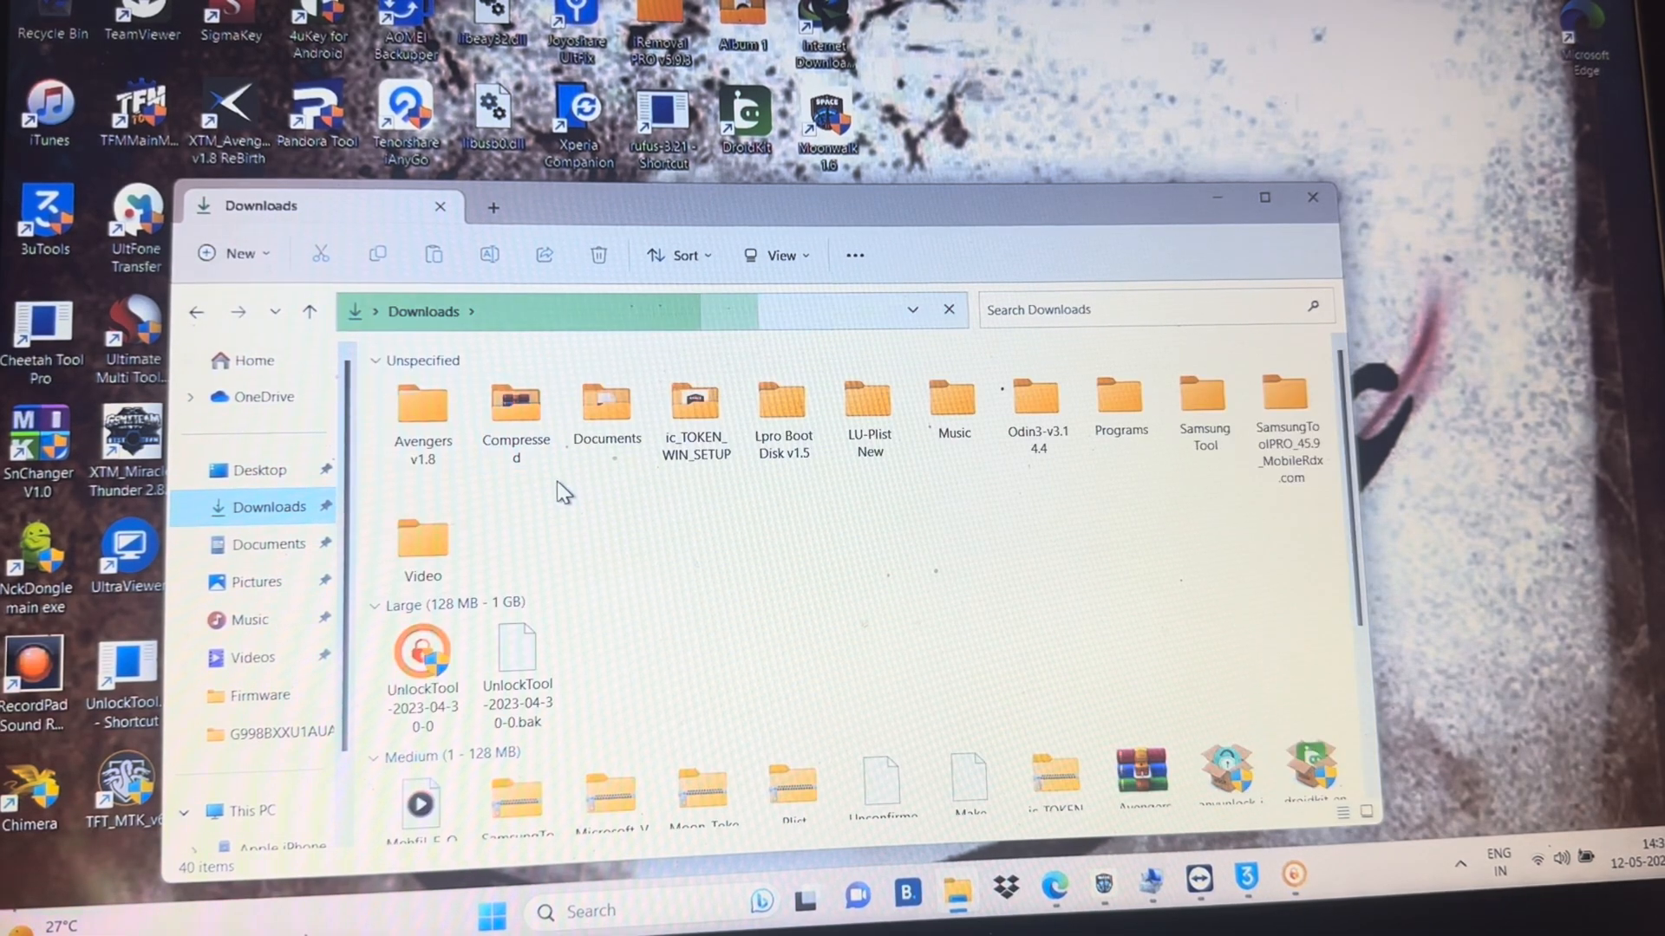
{"action": "left_click", "coordinate": [867, 406]}
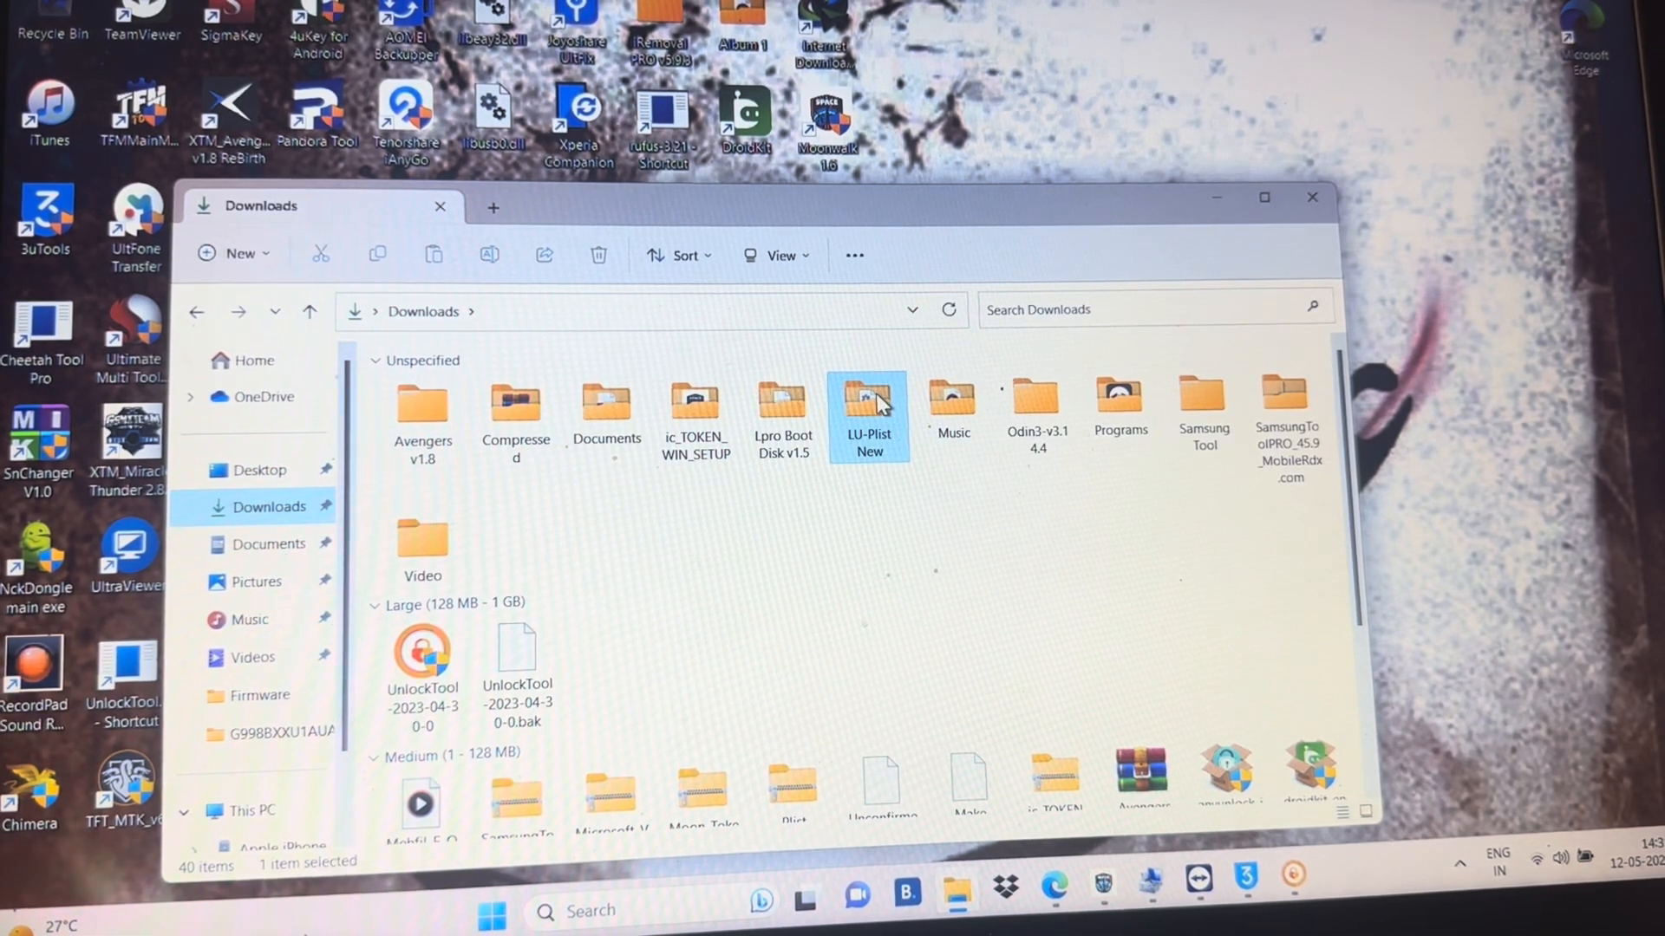
{"action": "double_click", "coordinate": [867, 403]}
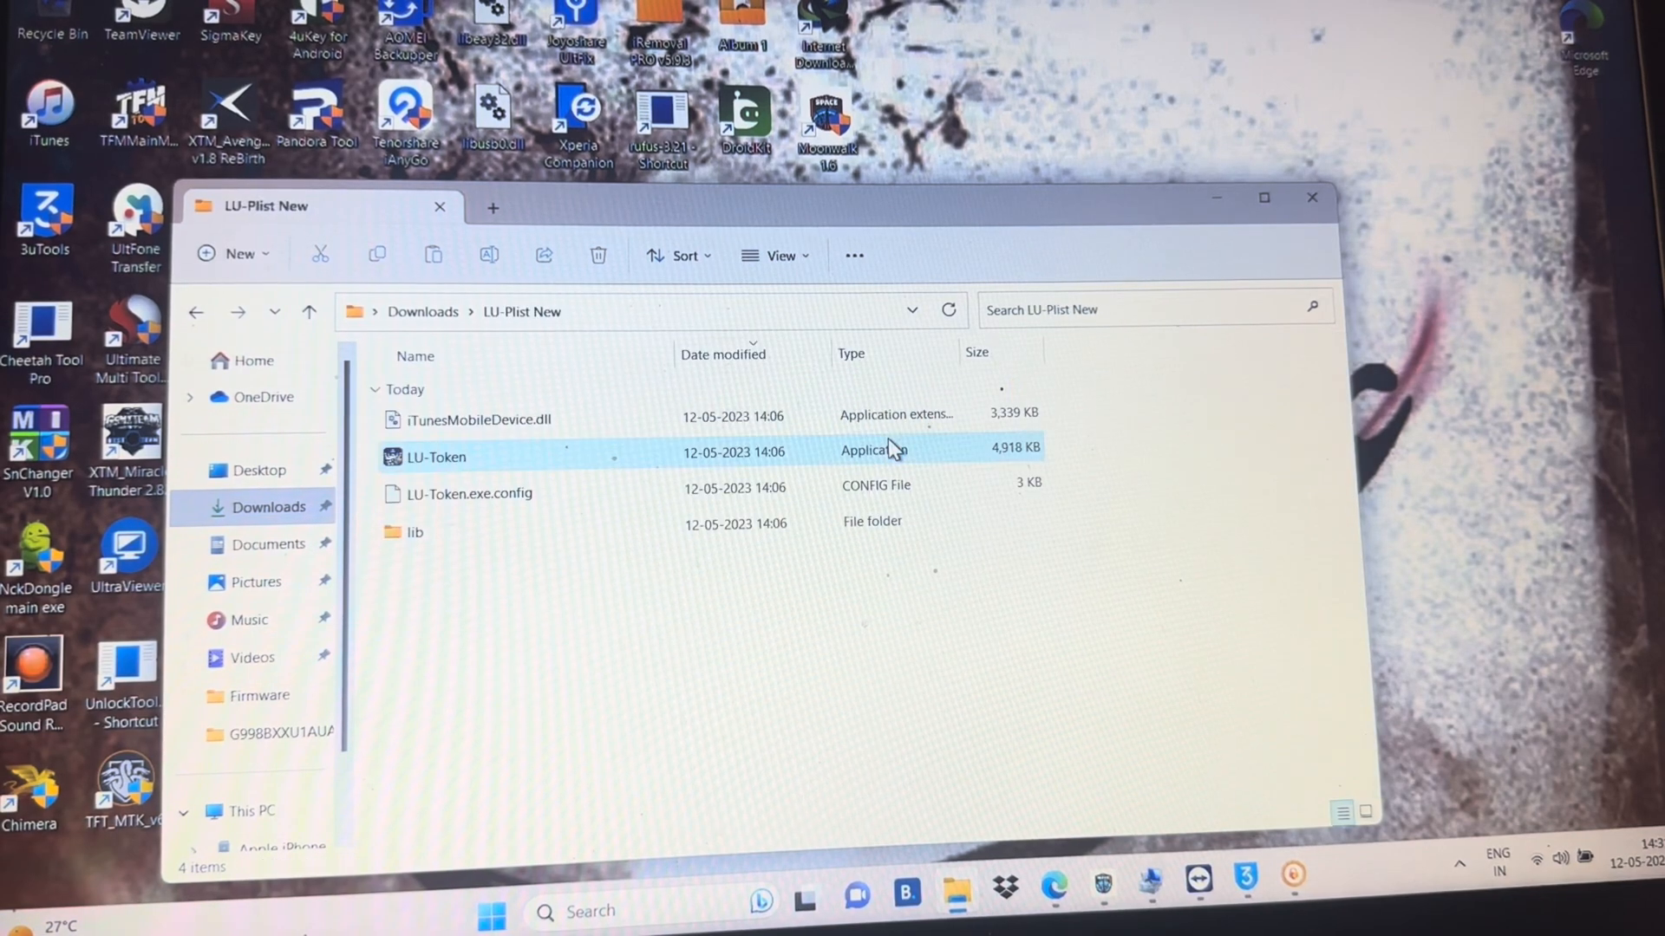
Step: Launch the LU-Token application and approve the User Account Control prompt
{"action": "left_click", "coordinate": [434, 457]}
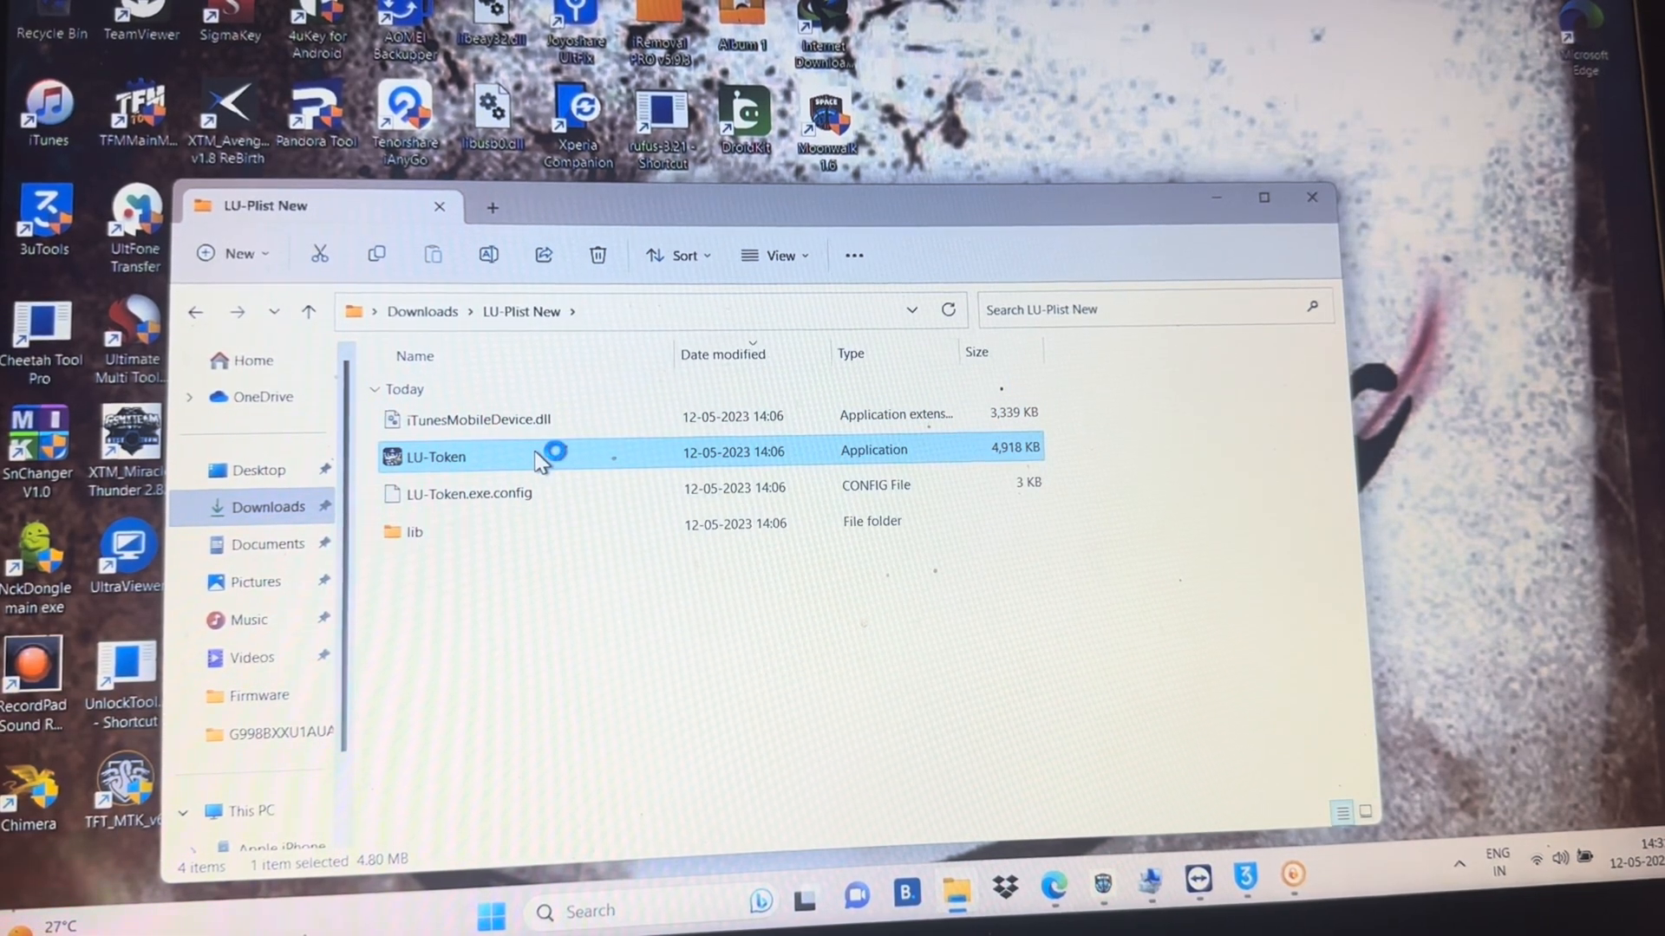
{"action": "double_click", "coordinate": [435, 457]}
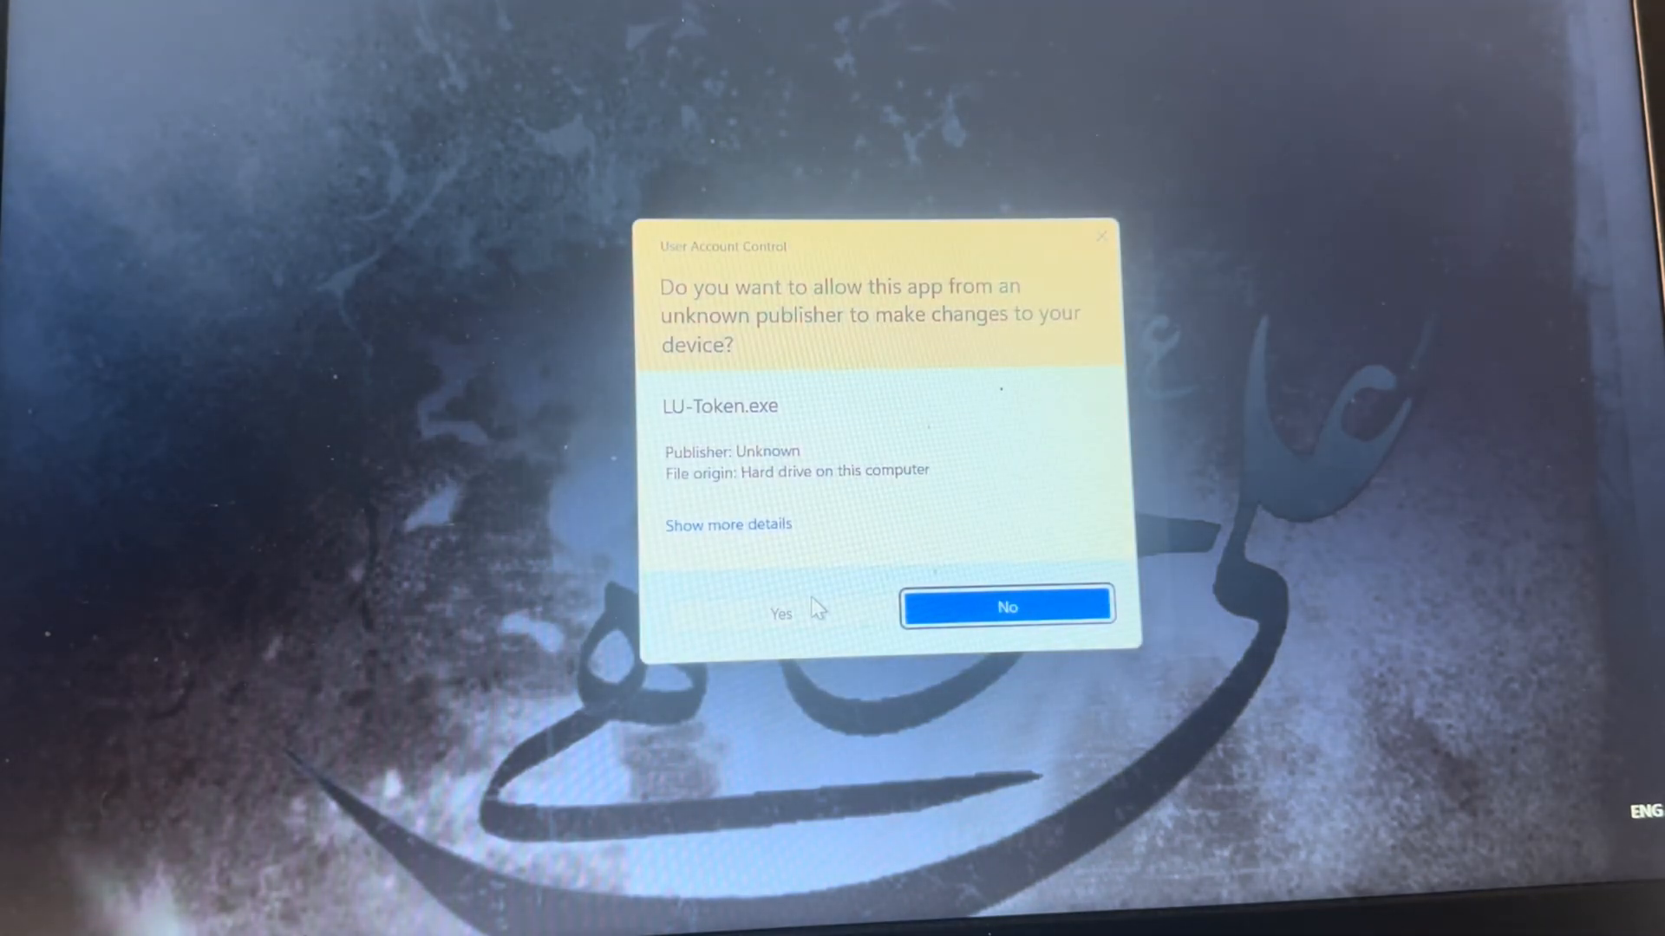
{"action": "left_click", "coordinate": [780, 613]}
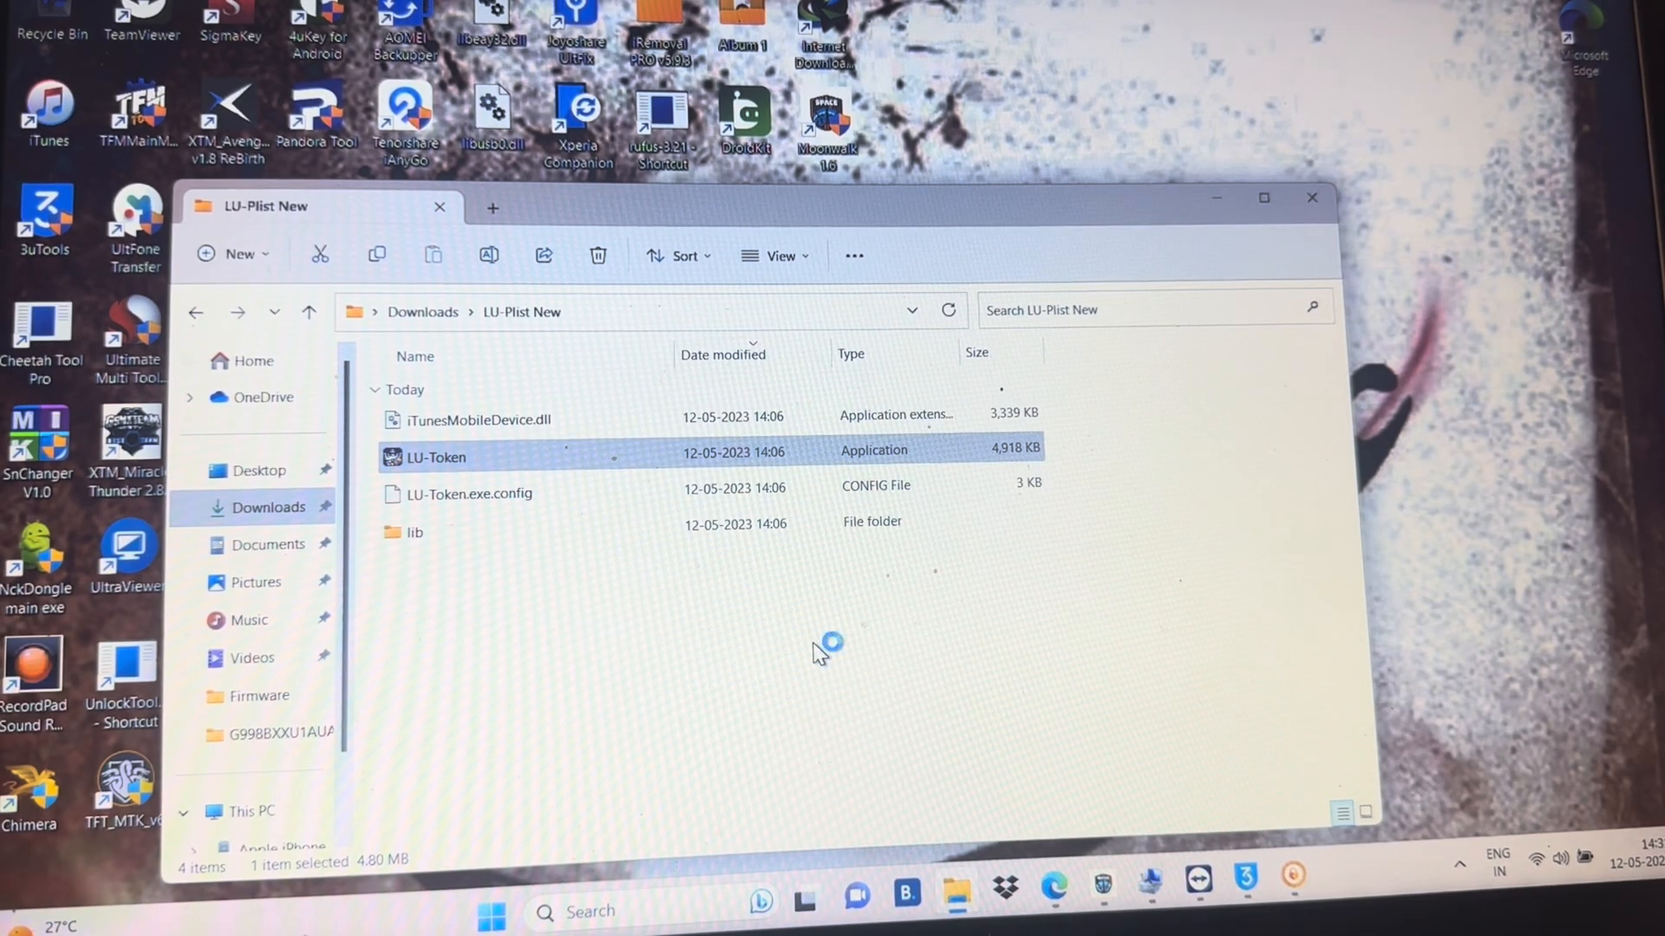
{"action": "mouse_move", "coordinate": [820, 653]}
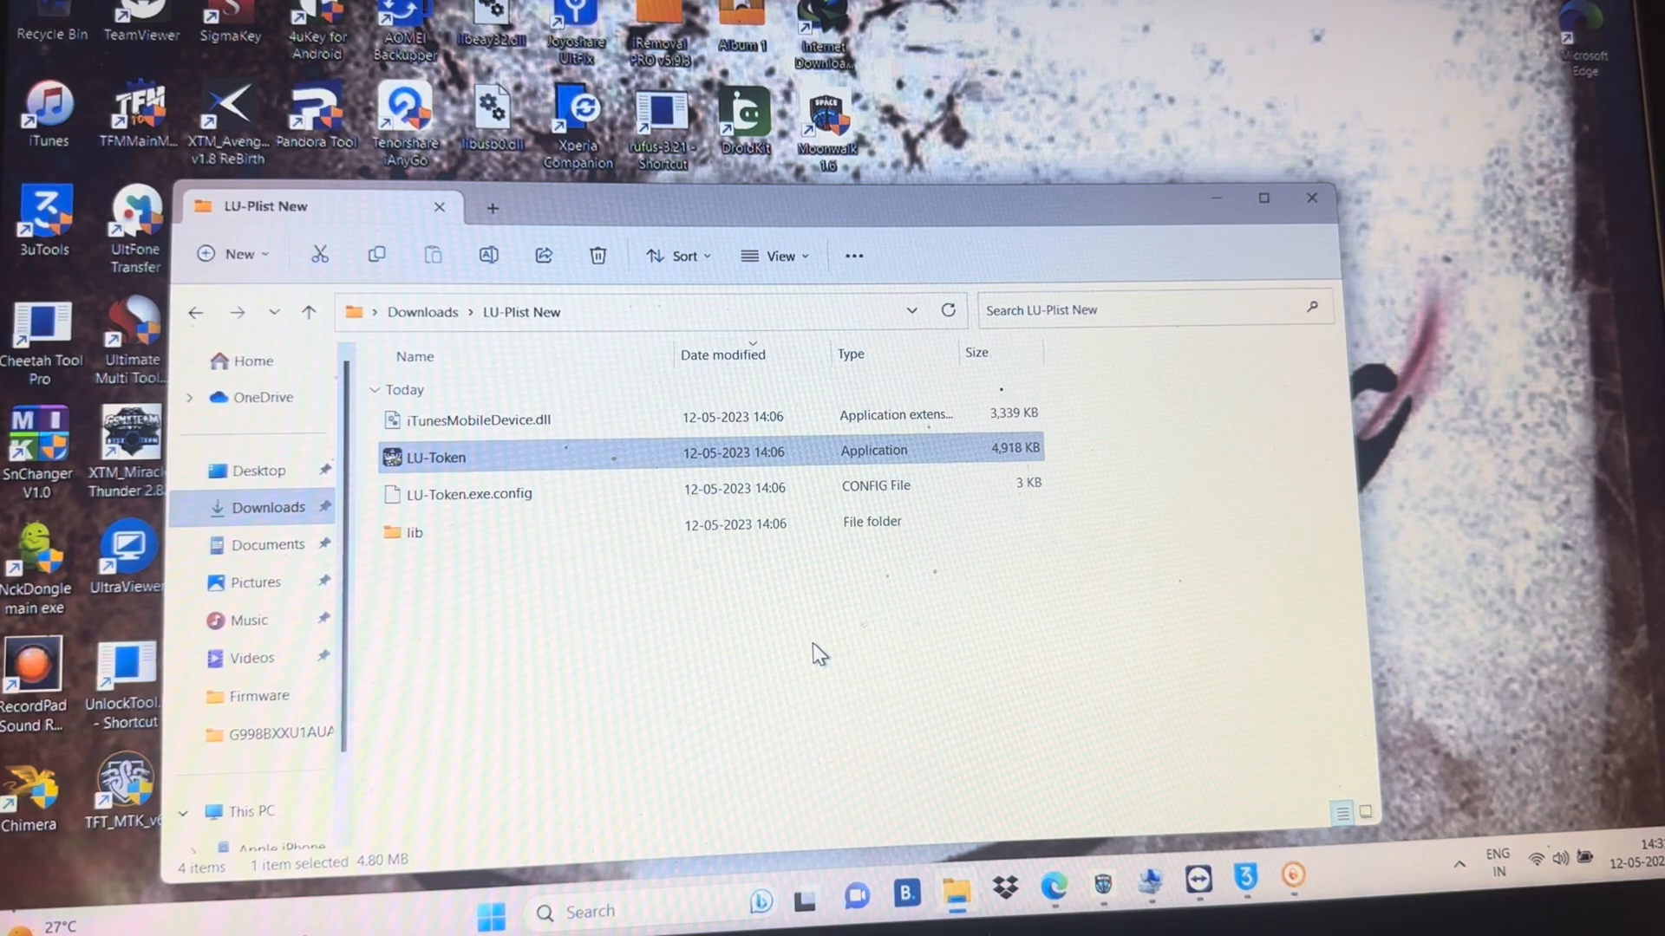
{"action": "mouse_move", "coordinate": [993, 831]}
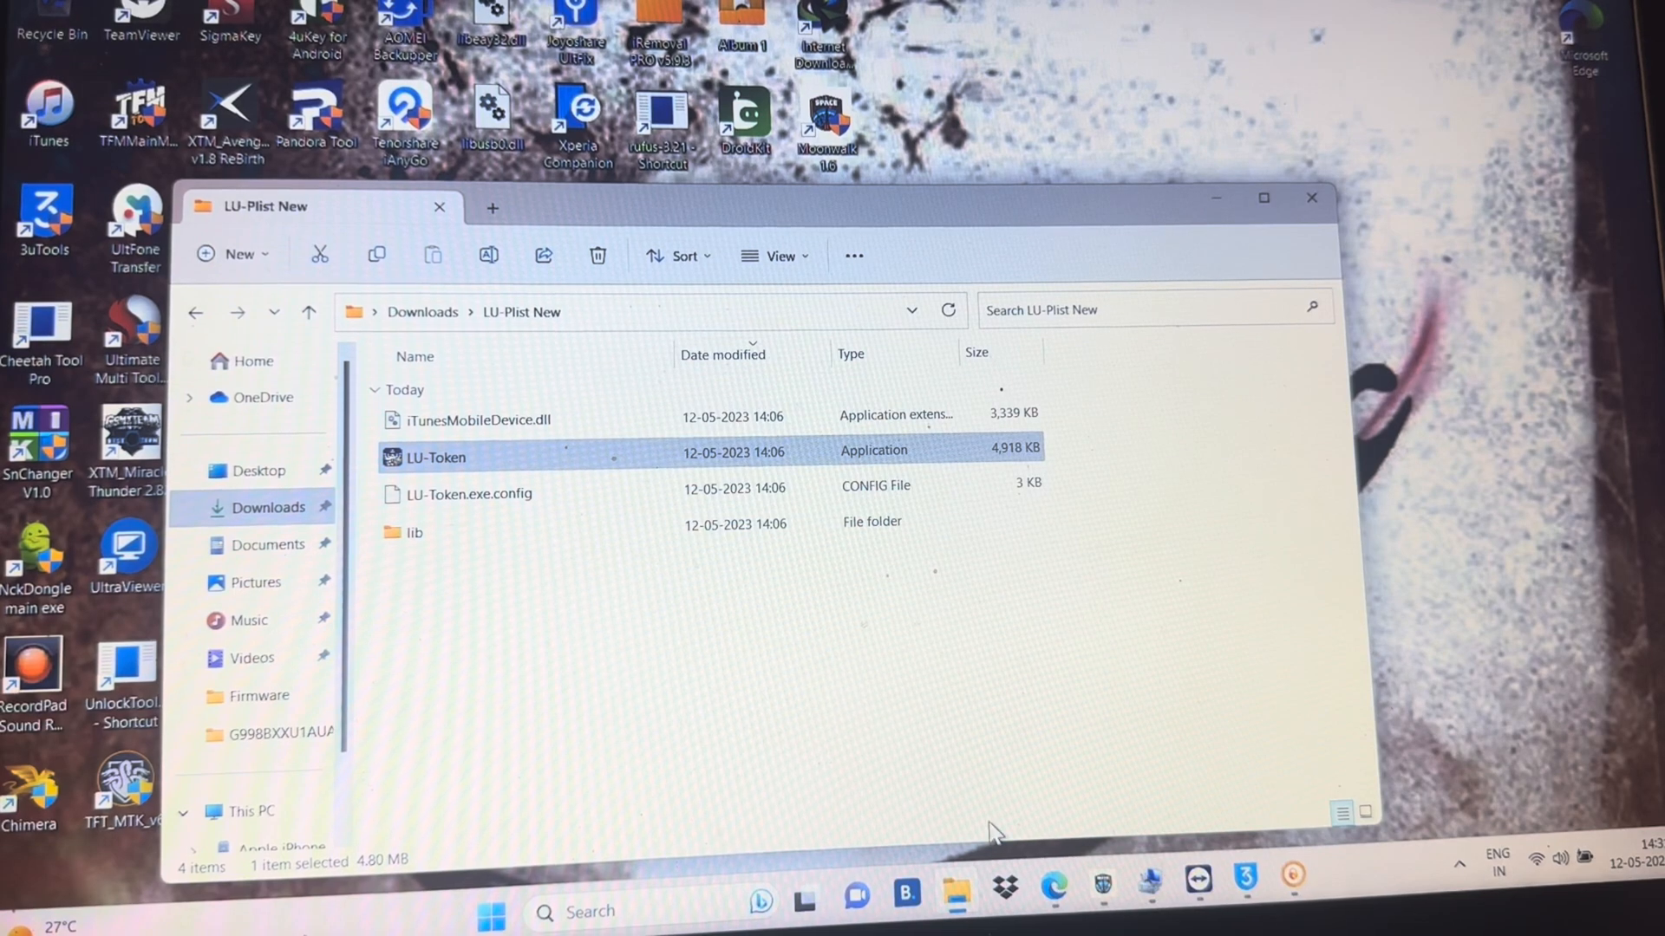
{"action": "double_click", "coordinate": [431, 457]}
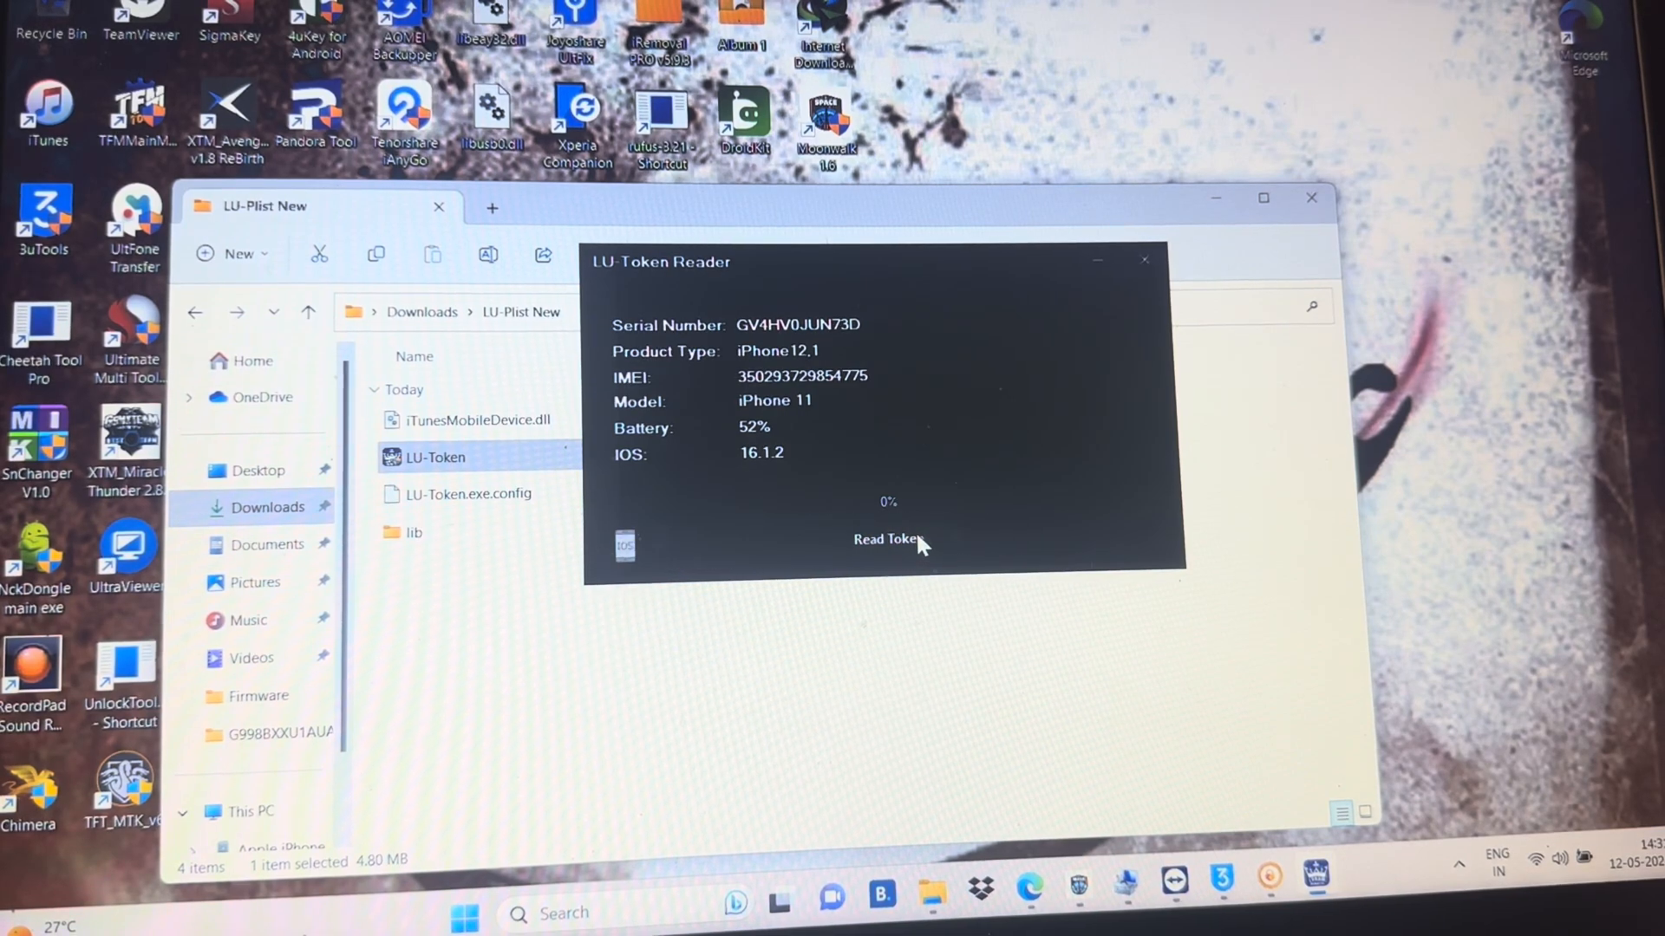
{"action": "left_click", "coordinate": [888, 539]}
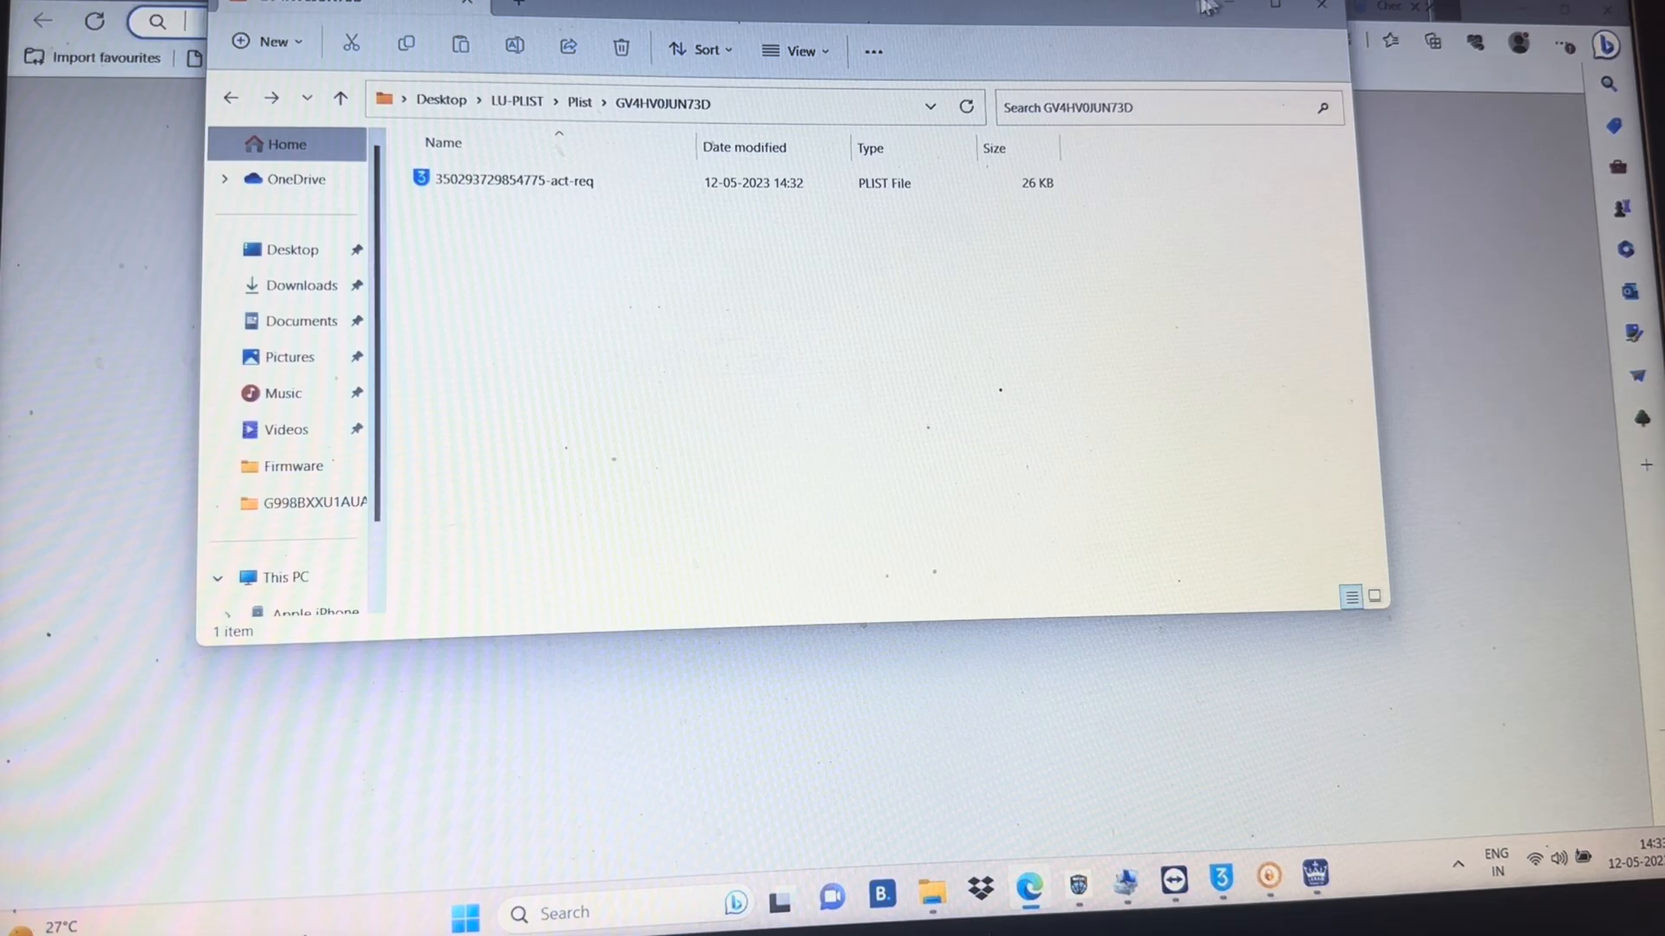
Step: Search the web in Edge for 'TODAY DATE', correcting a typo first
{"action": "type", "text": "TT"}
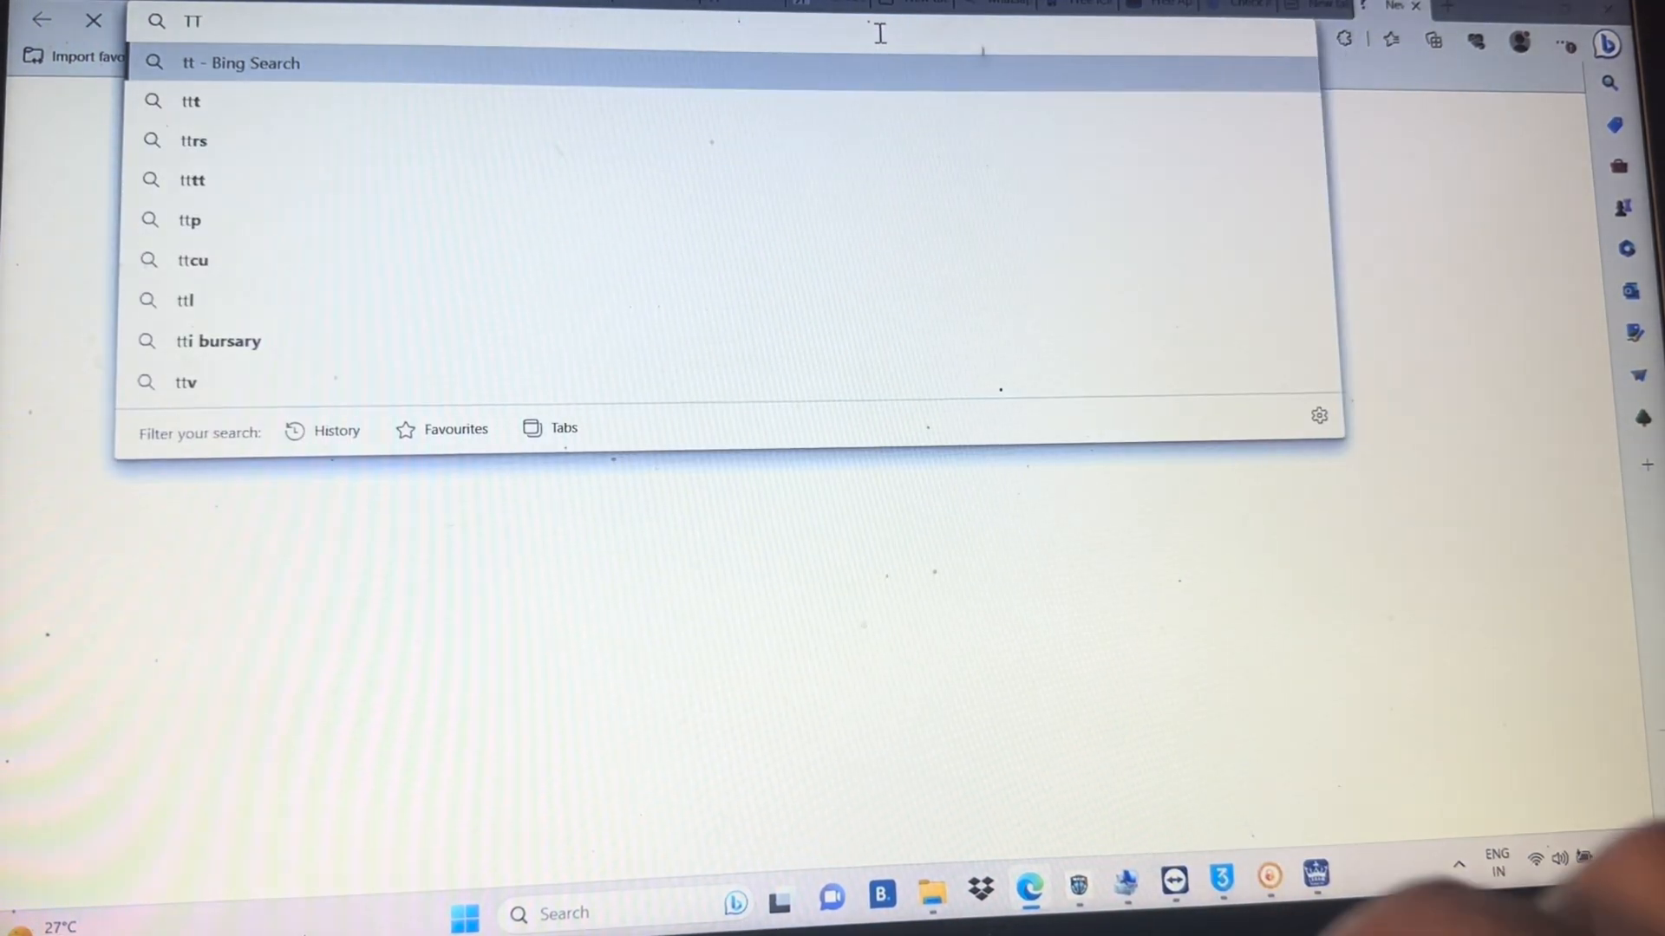
{"action": "type", "text": "ODAY"}
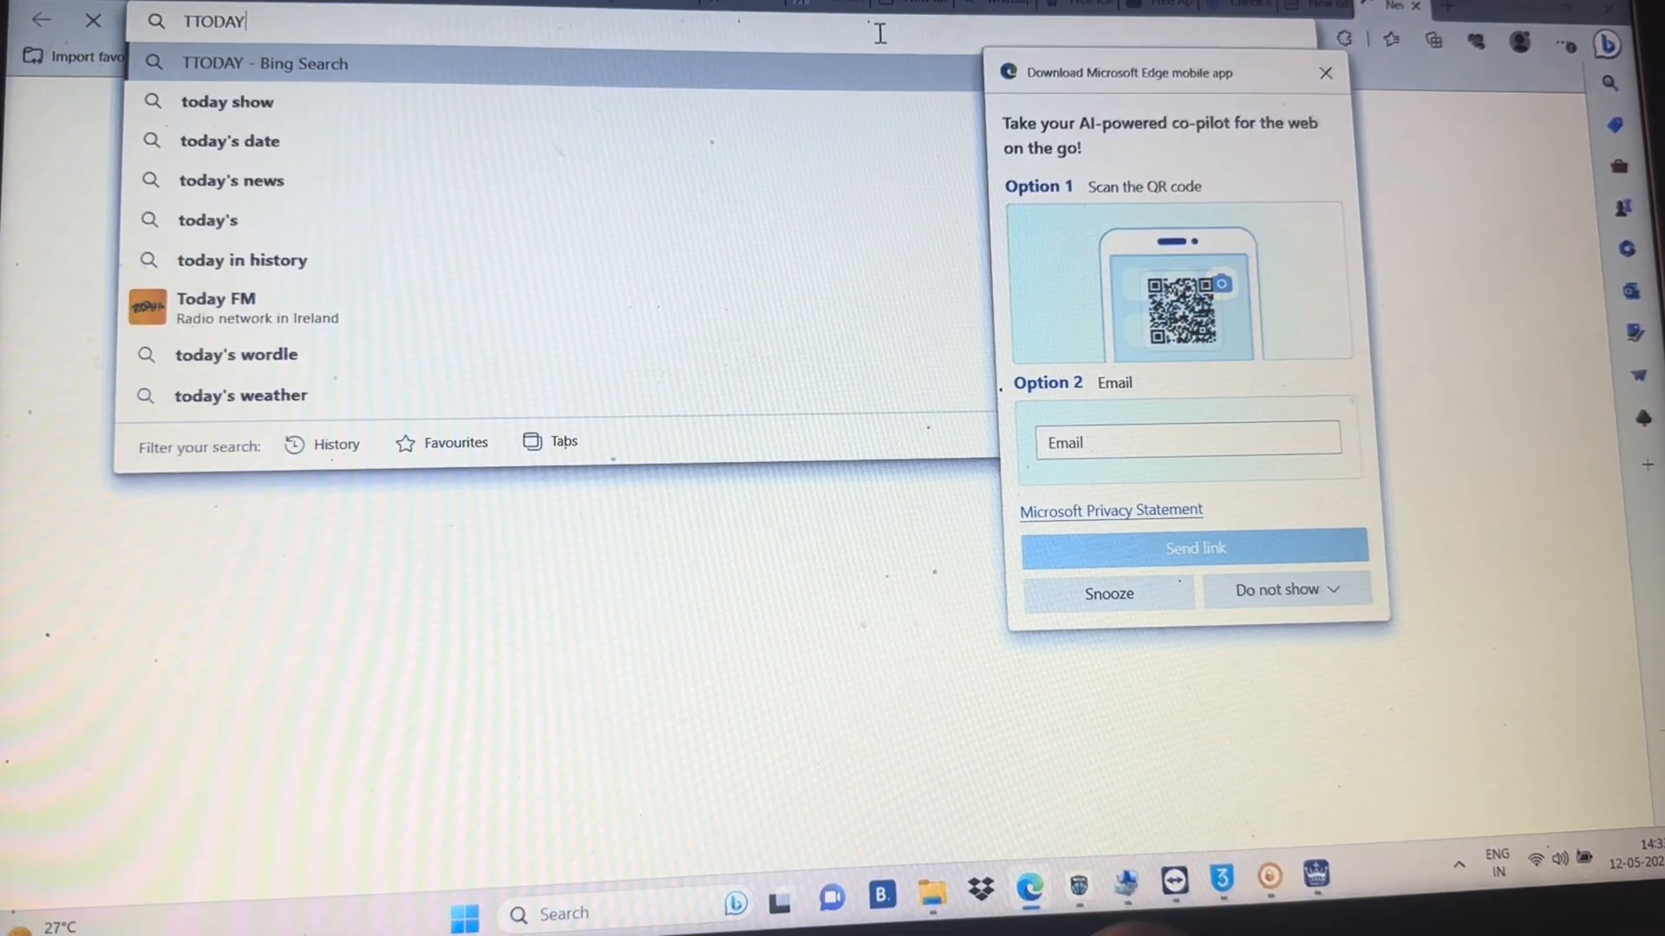
{"action": "key", "text": "Backspace"}
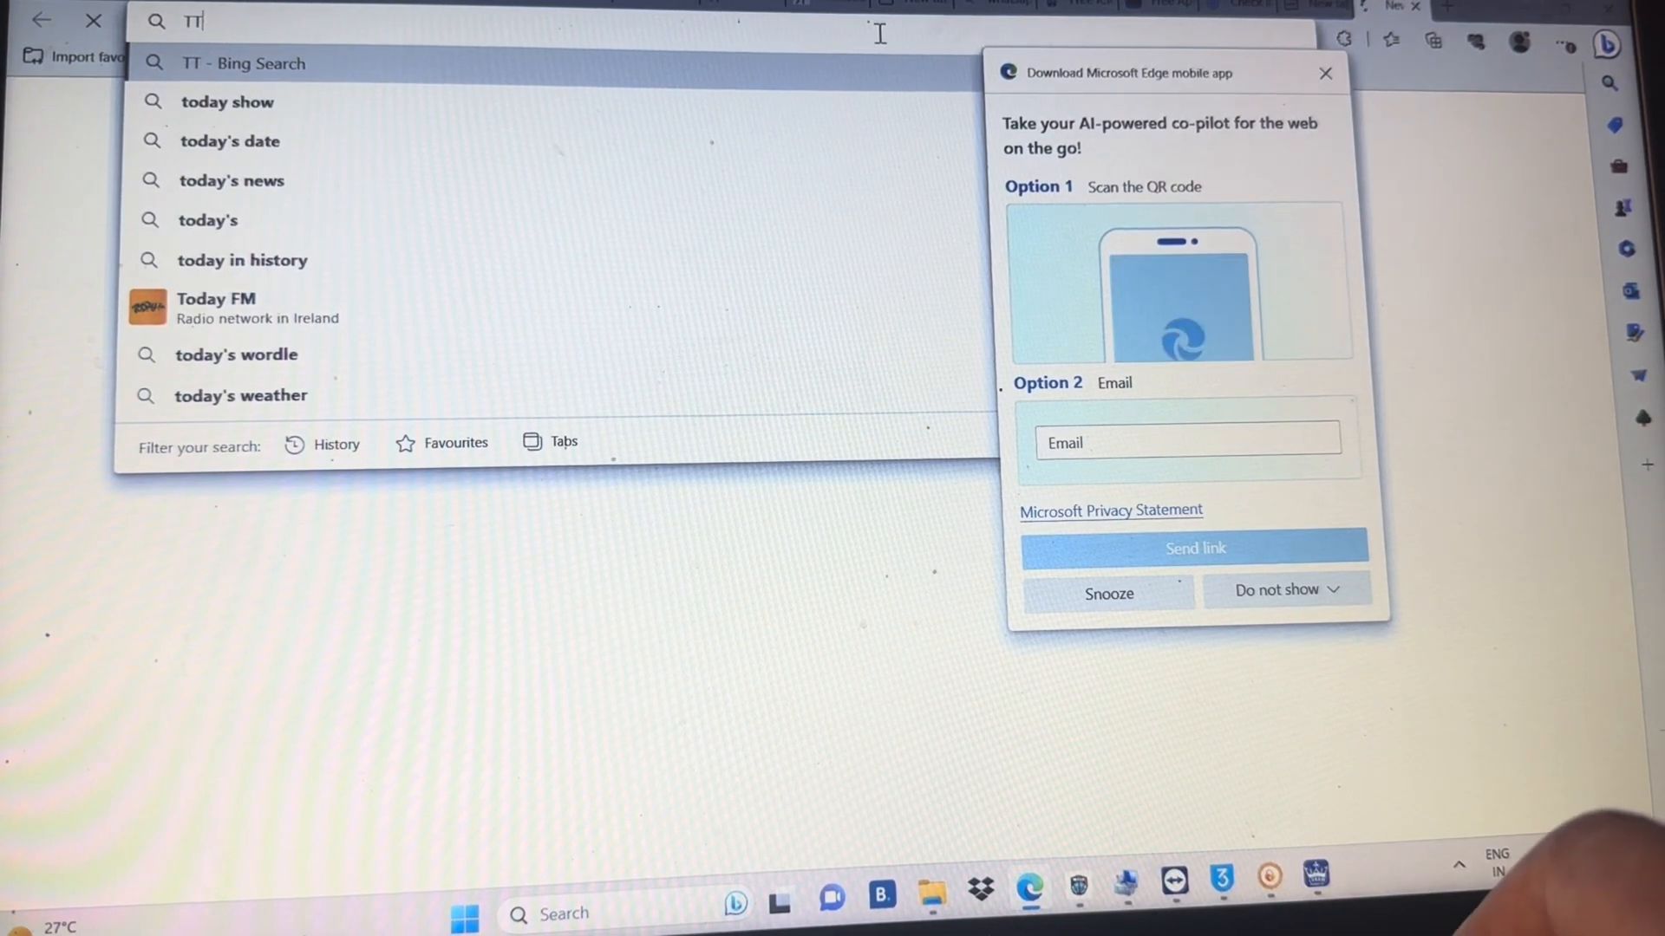
{"action": "type", "text": "ODAY"}
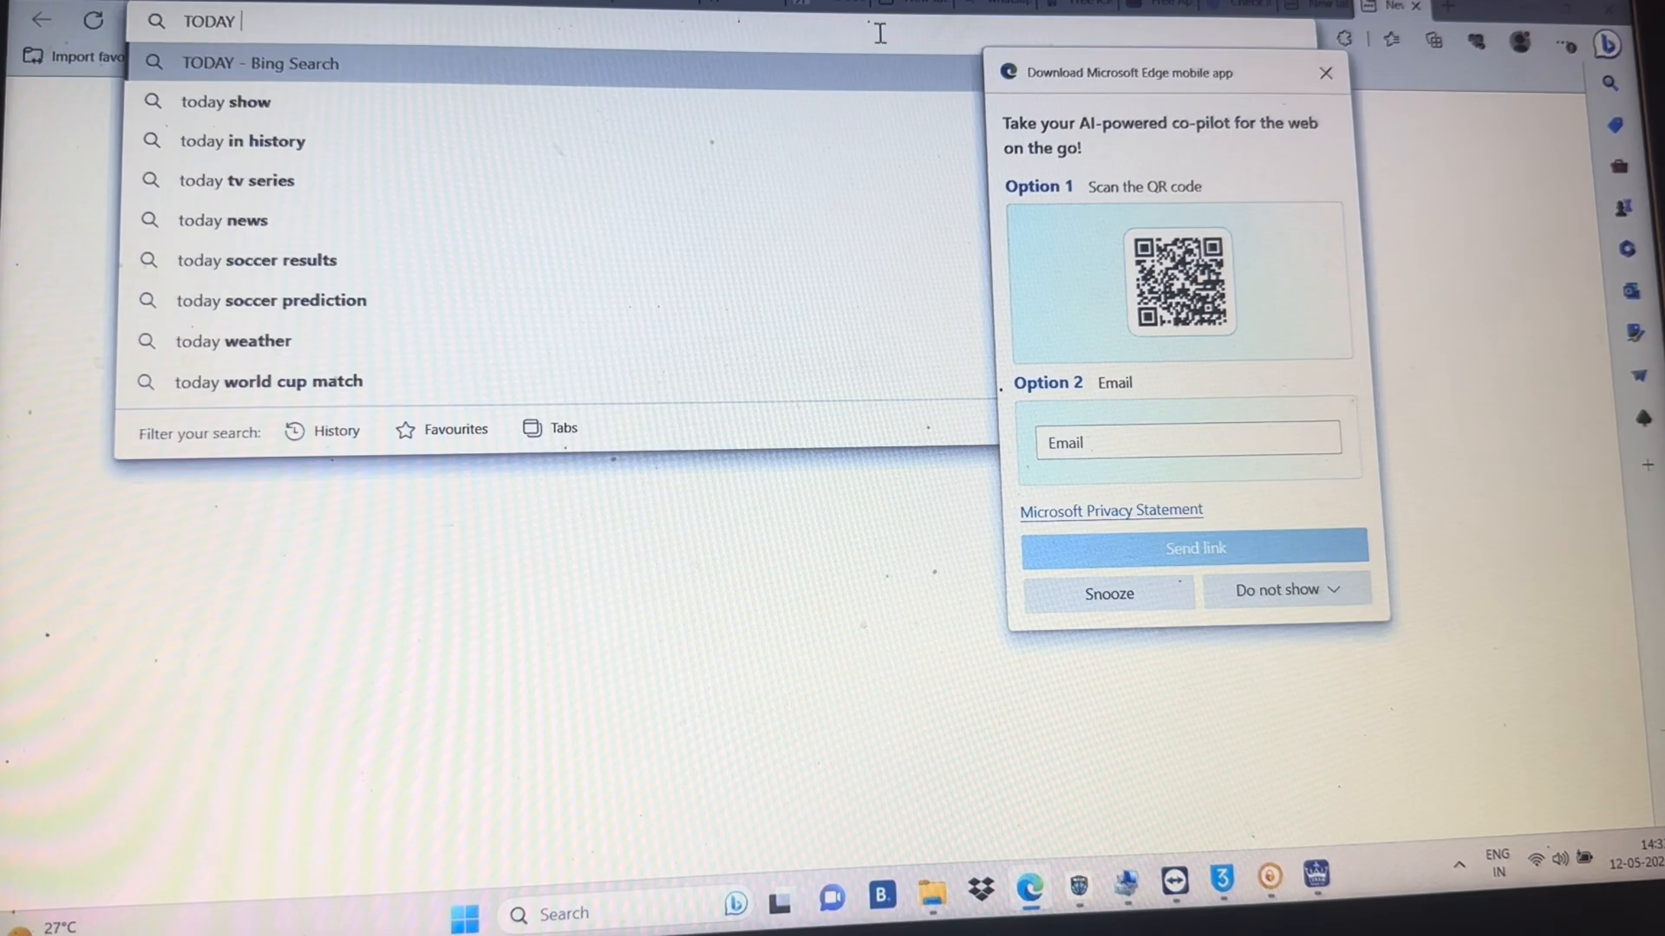
{"action": "type", "text": "DATE"}
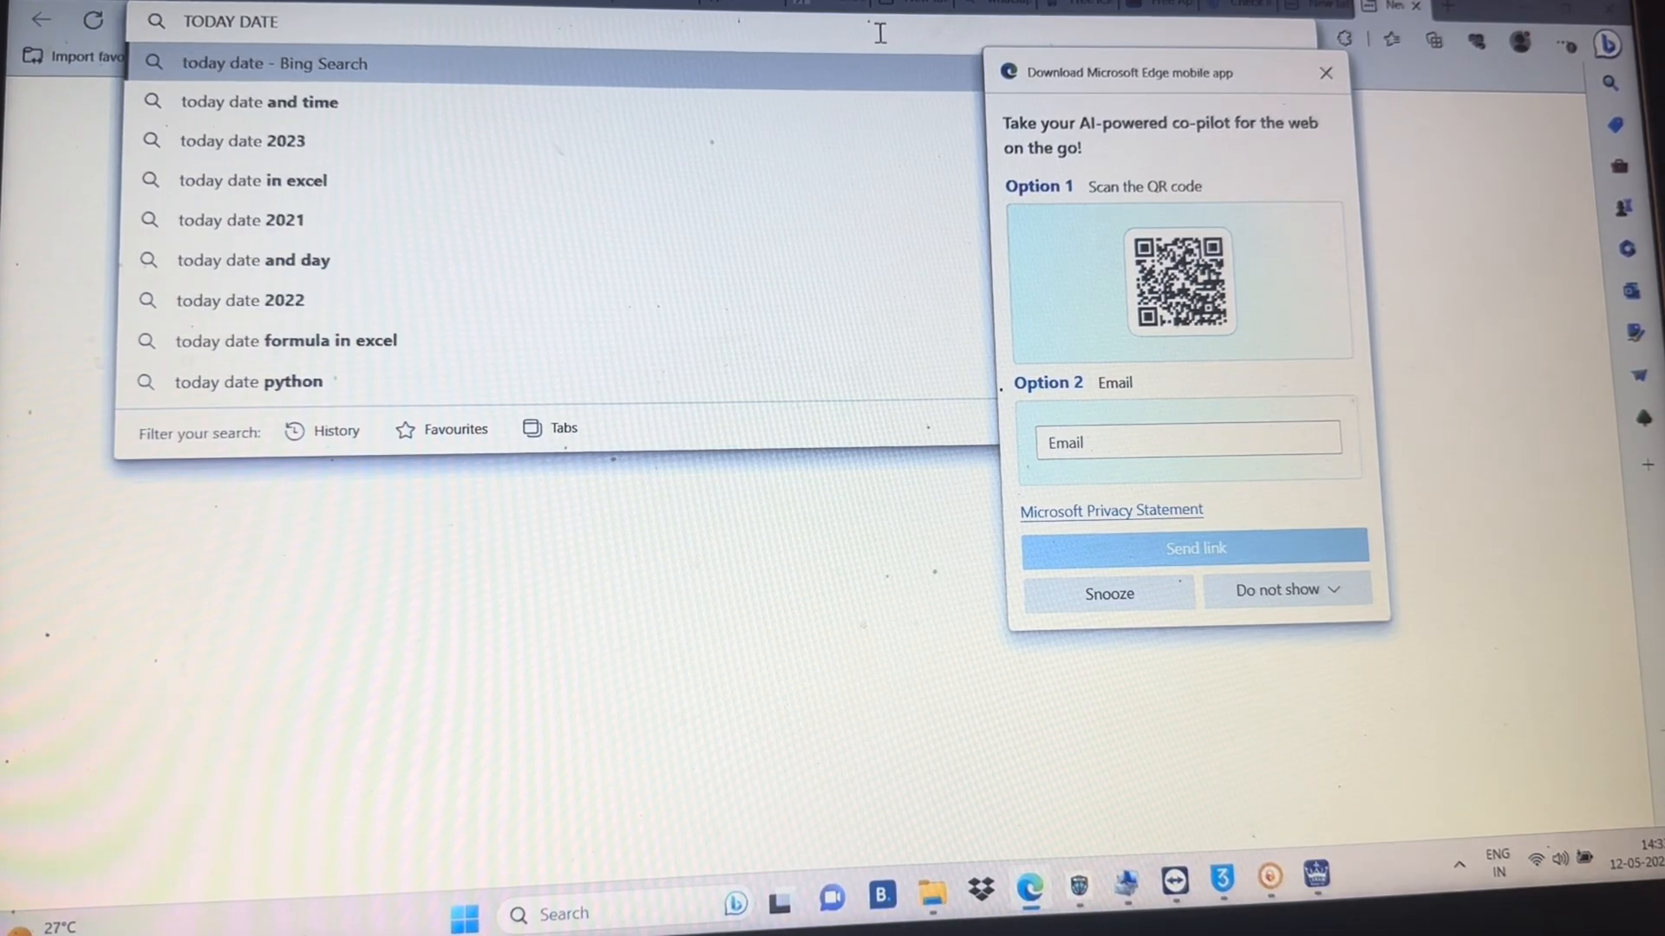
{"action": "key", "text": "Enter"}
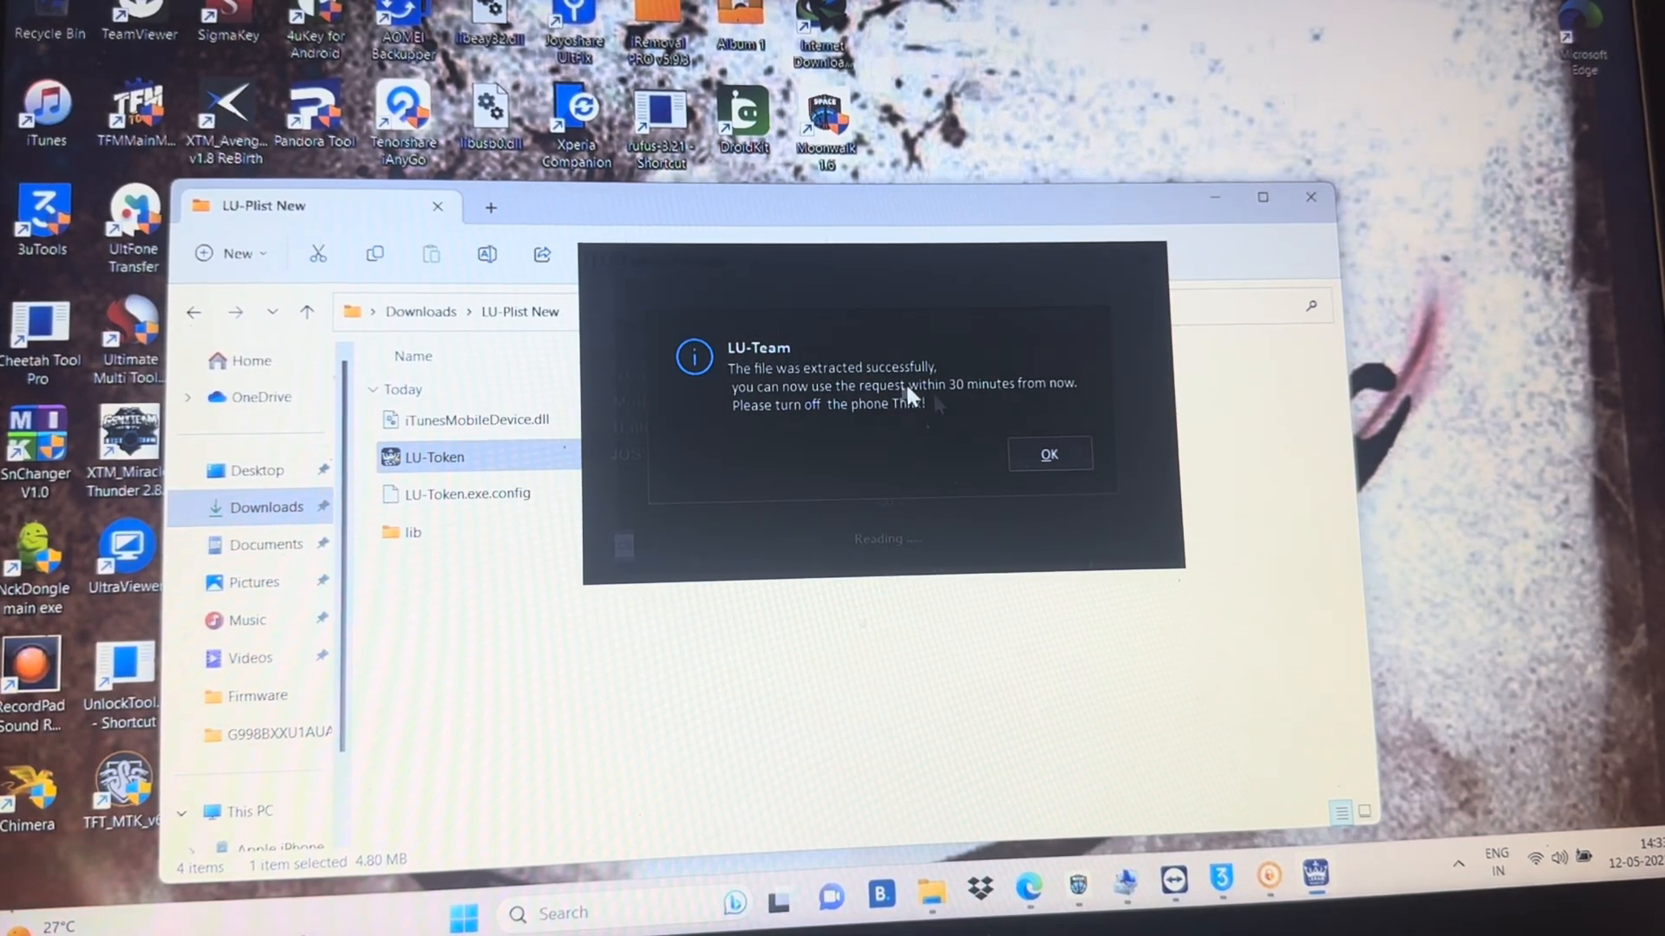
Step: Dismiss the LU-Team extraction success message and return to the LU-Plist New window
{"action": "left_click", "coordinate": [1047, 453]}
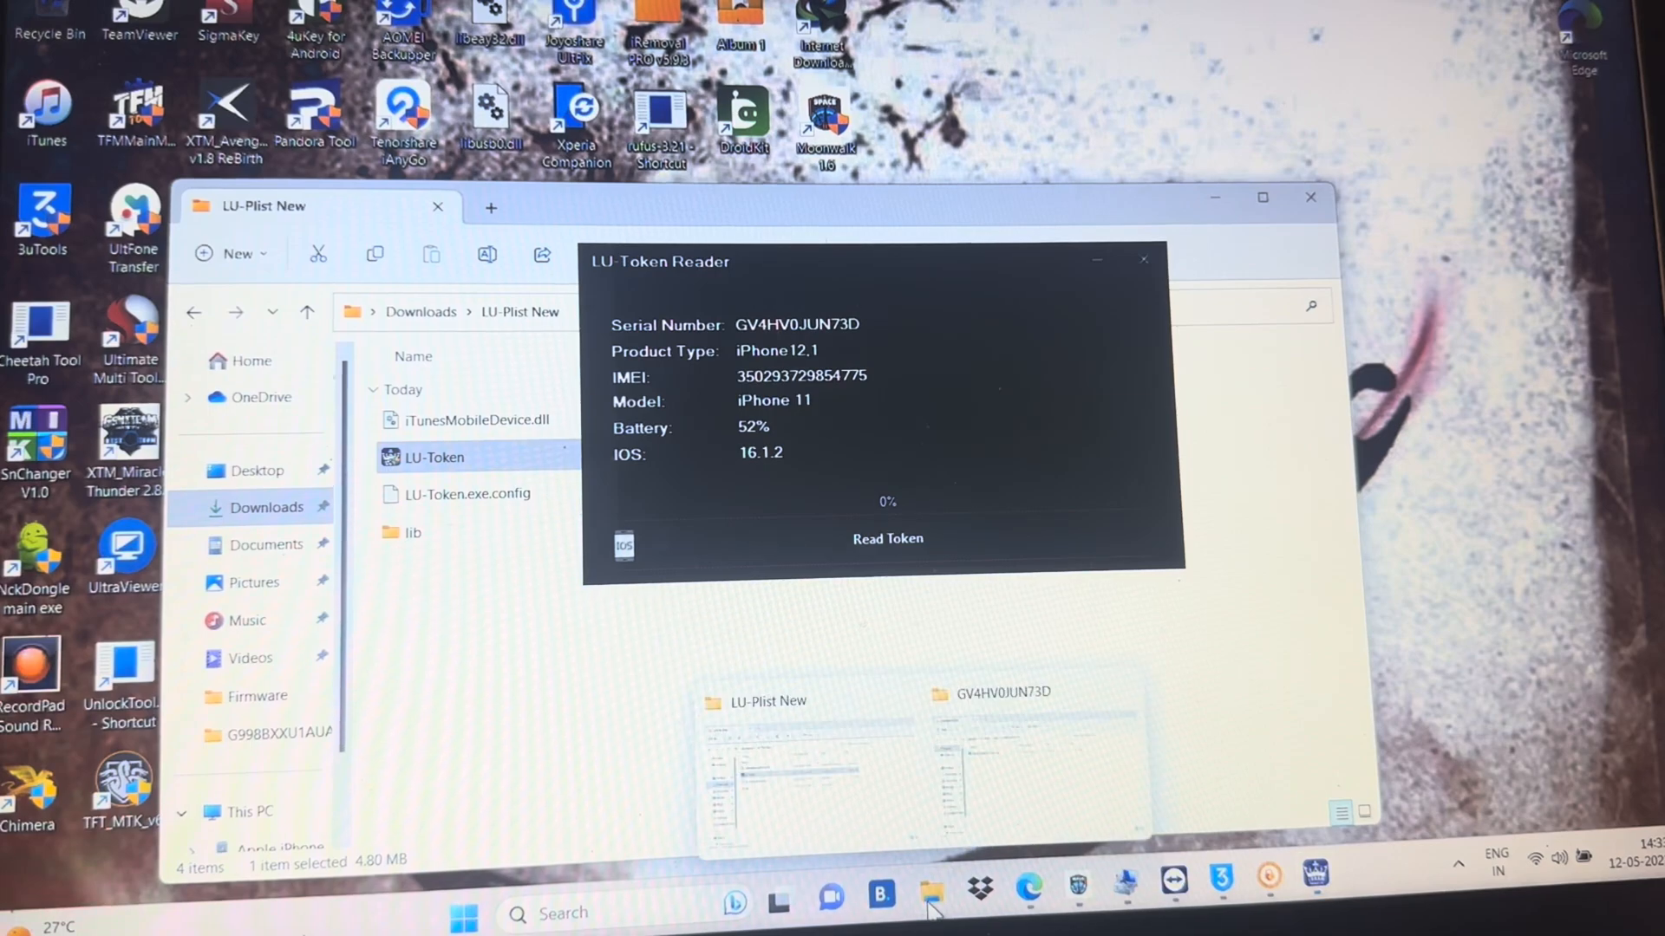
{"action": "left_click", "coordinate": [1144, 261]}
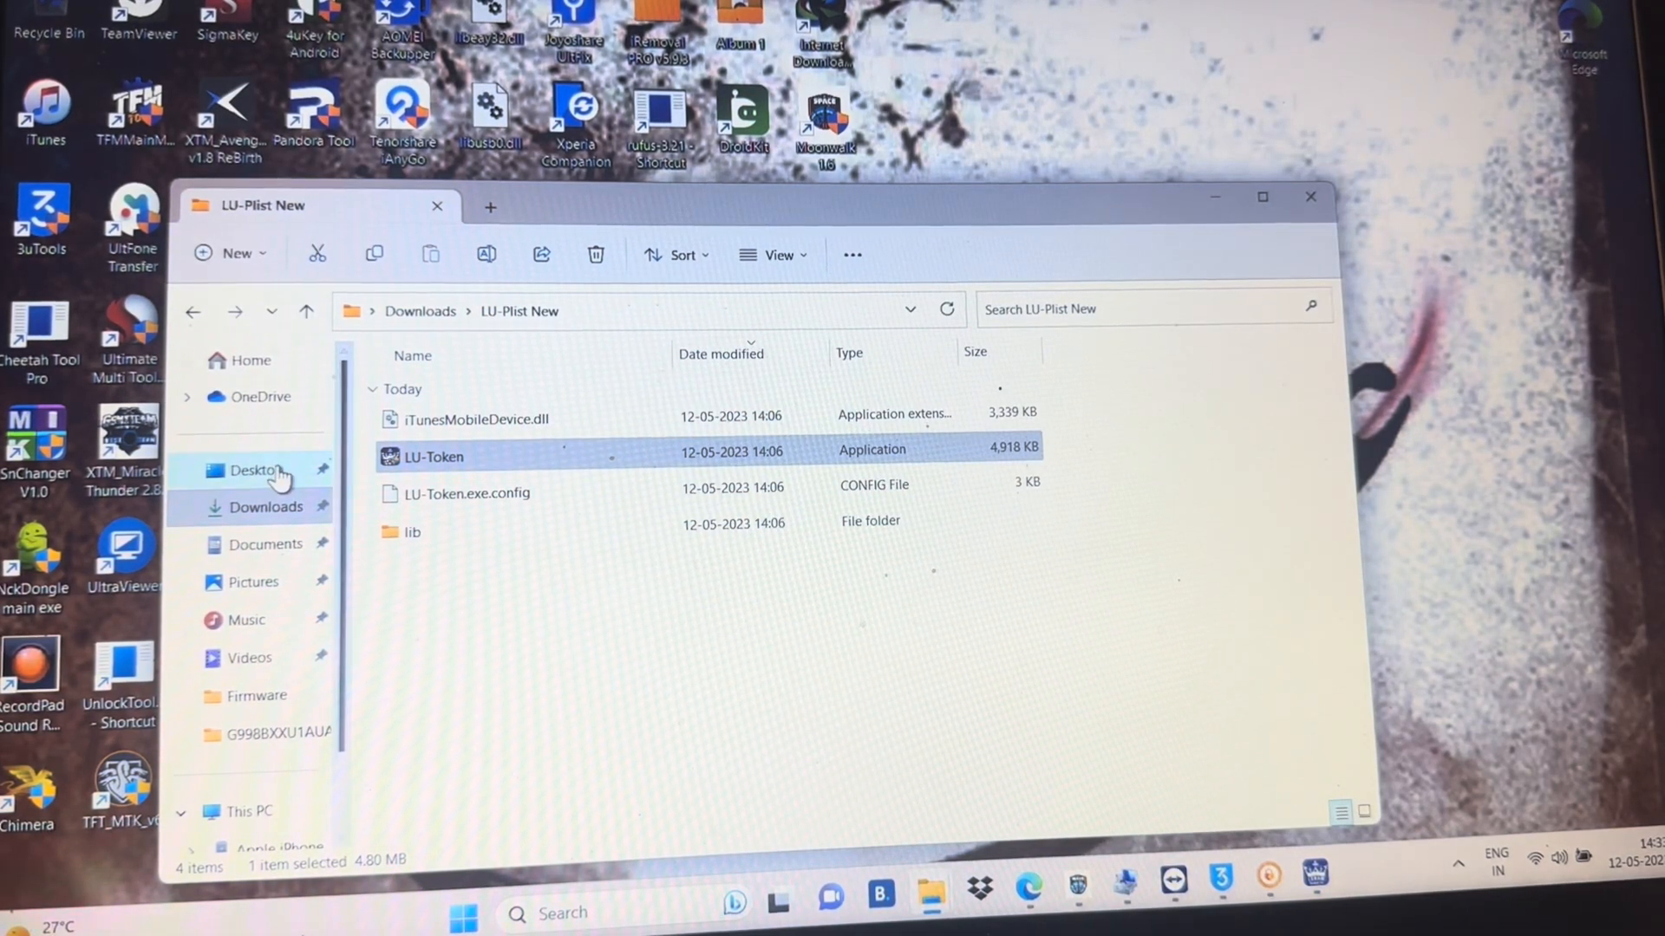
Step: Open the LU-PLIST folder from the Desktop in File Explorer
{"action": "left_click", "coordinate": [256, 470]}
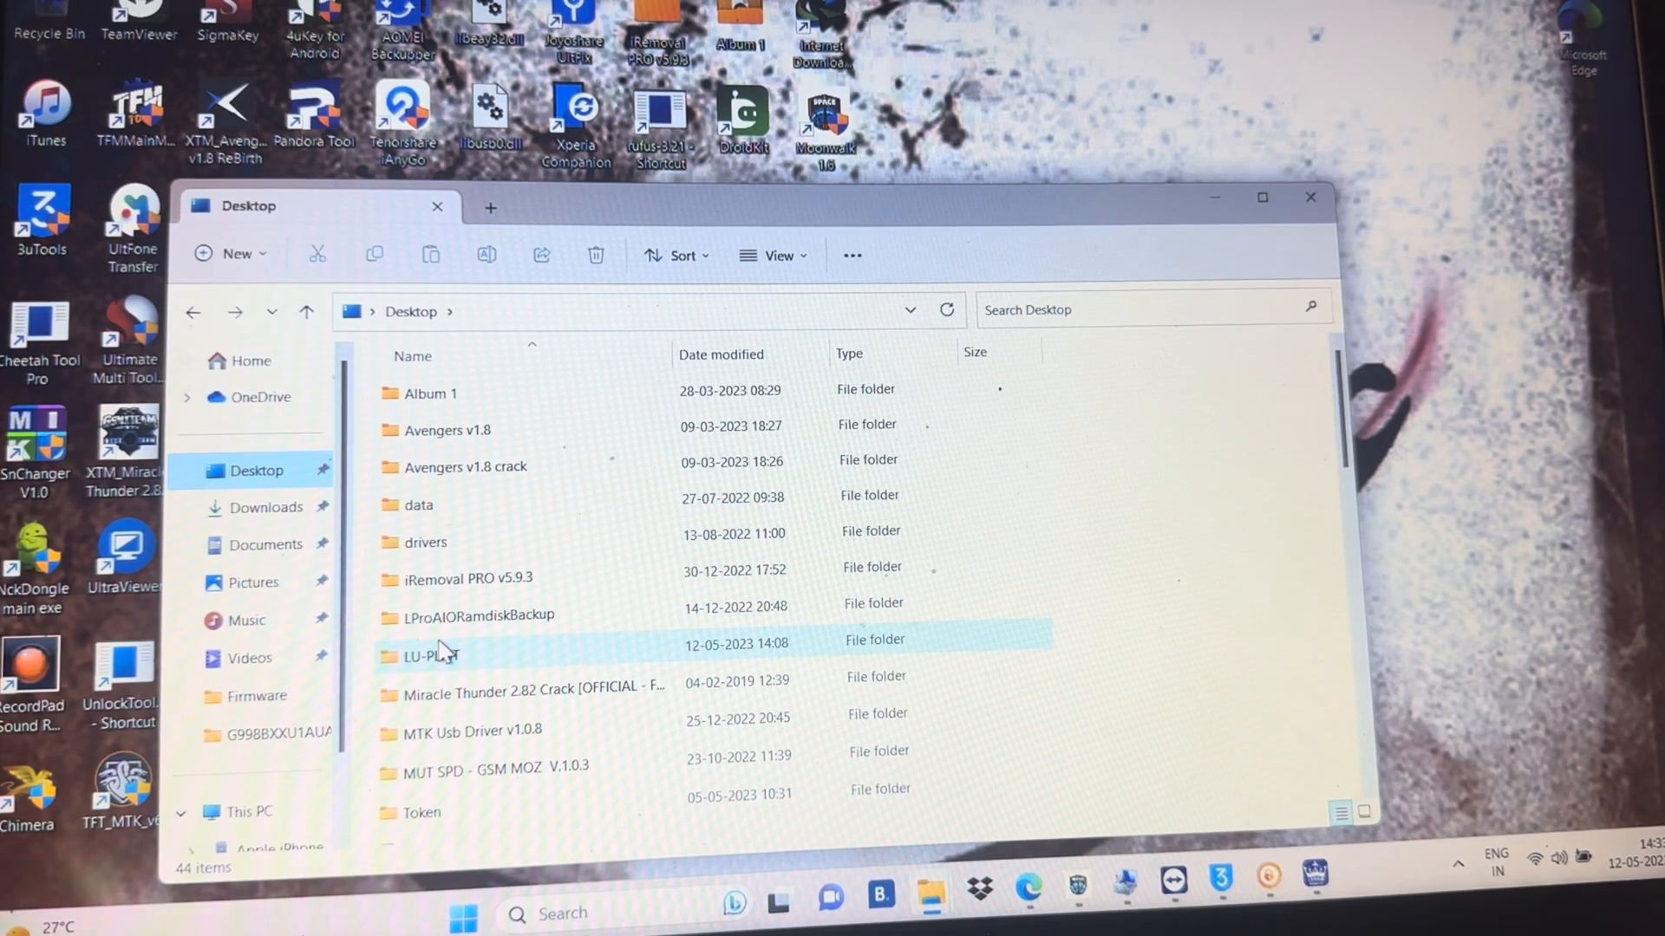
{"action": "double_click", "coordinate": [419, 643]}
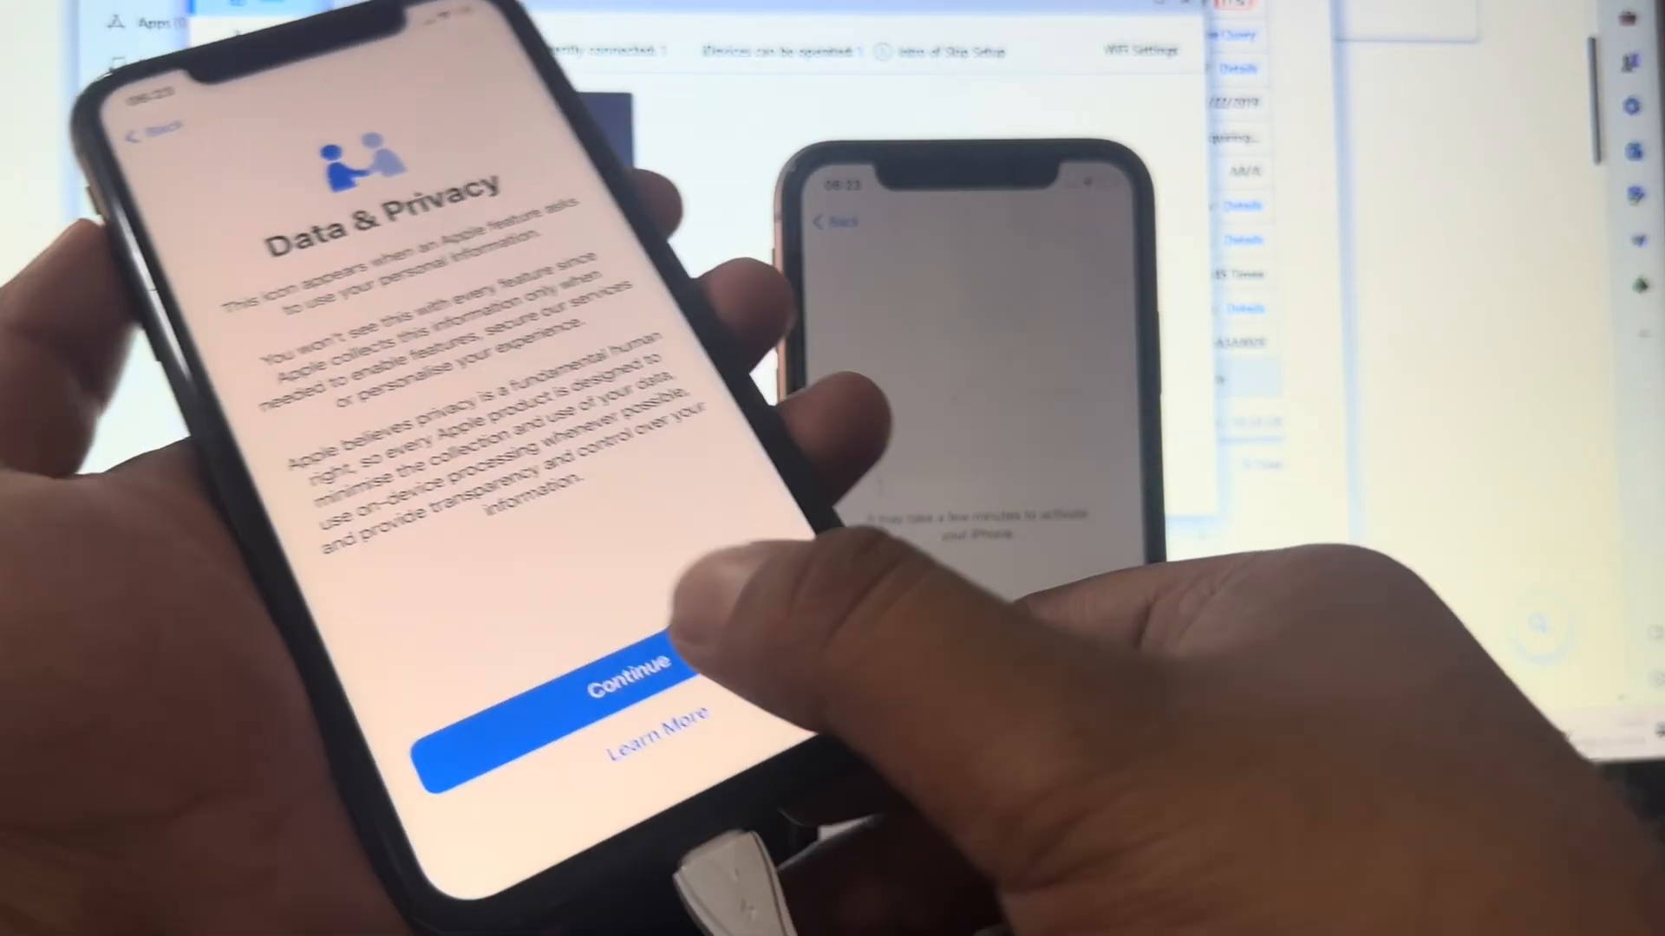
Step: Accept Data & Privacy, answer Analytics, postpone Apple ID, and keep Location Services enabled
{"action": "left_click", "coordinate": [614, 676]}
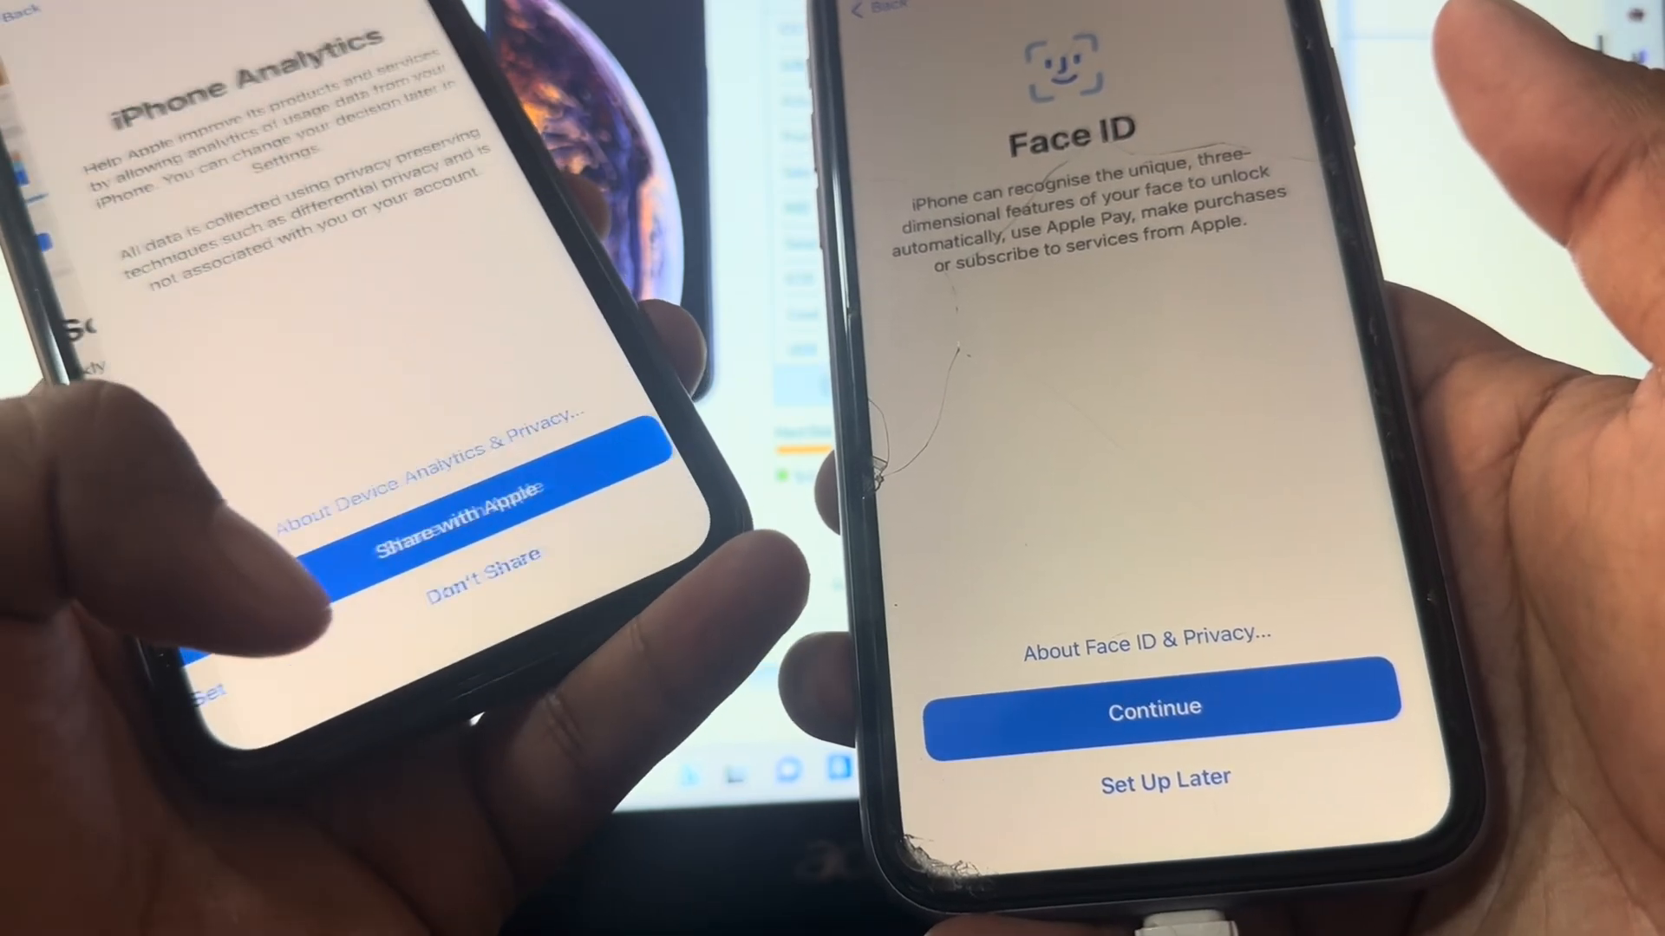
{"action": "left_click", "coordinate": [1164, 706]}
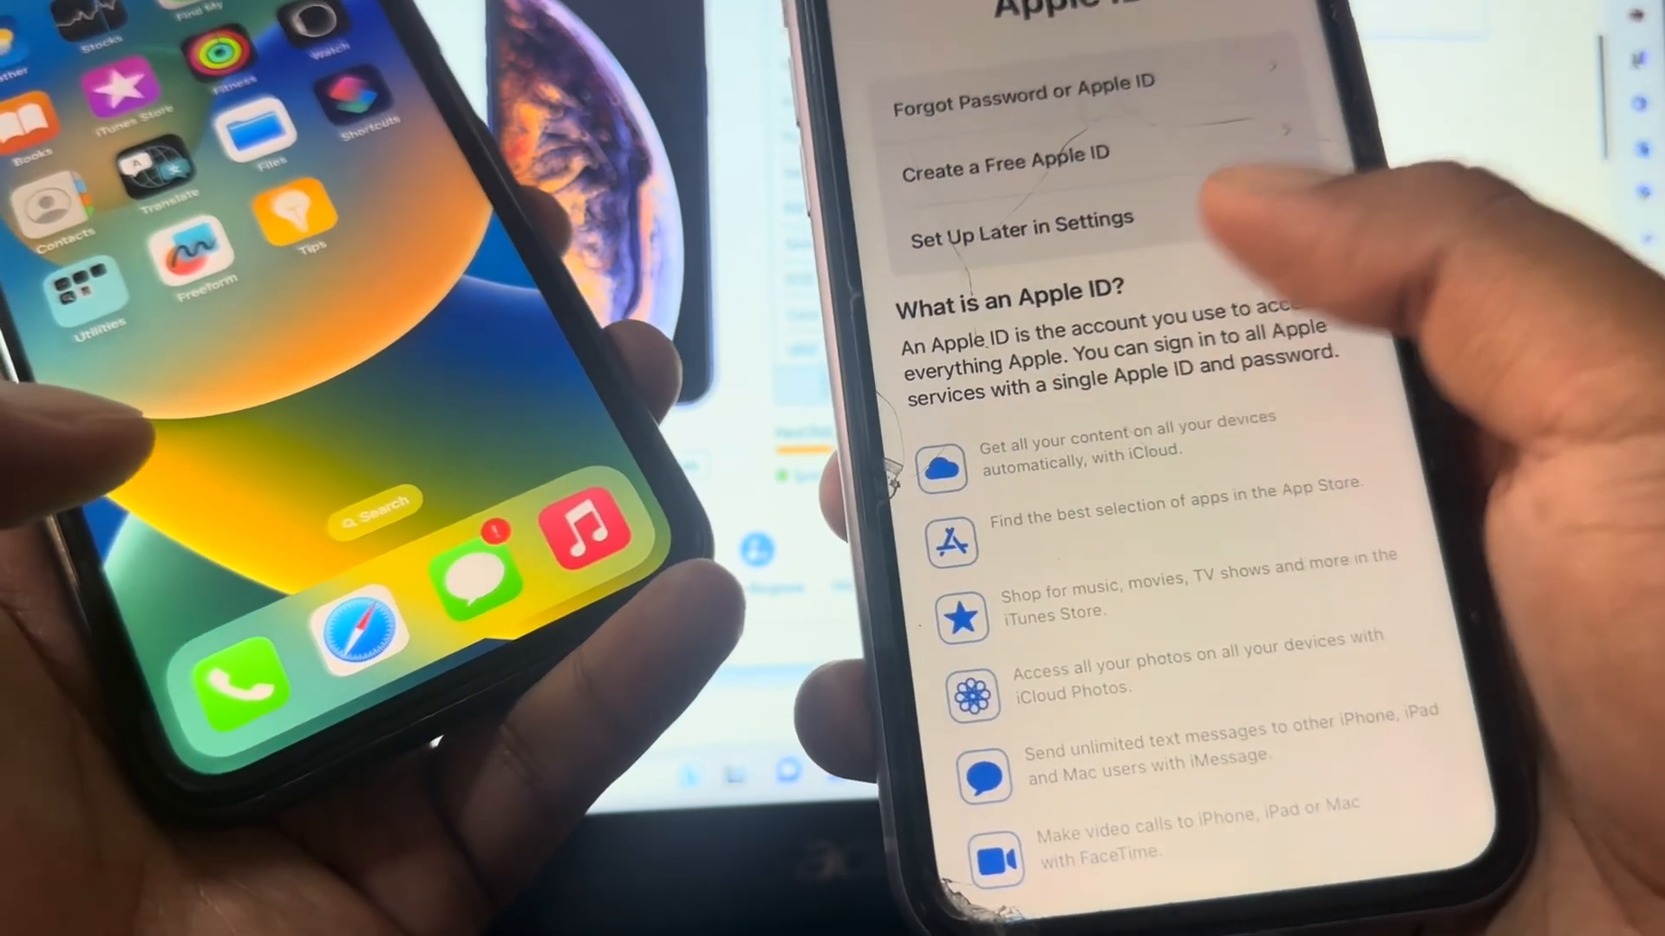
{"action": "left_click", "coordinate": [1017, 221]}
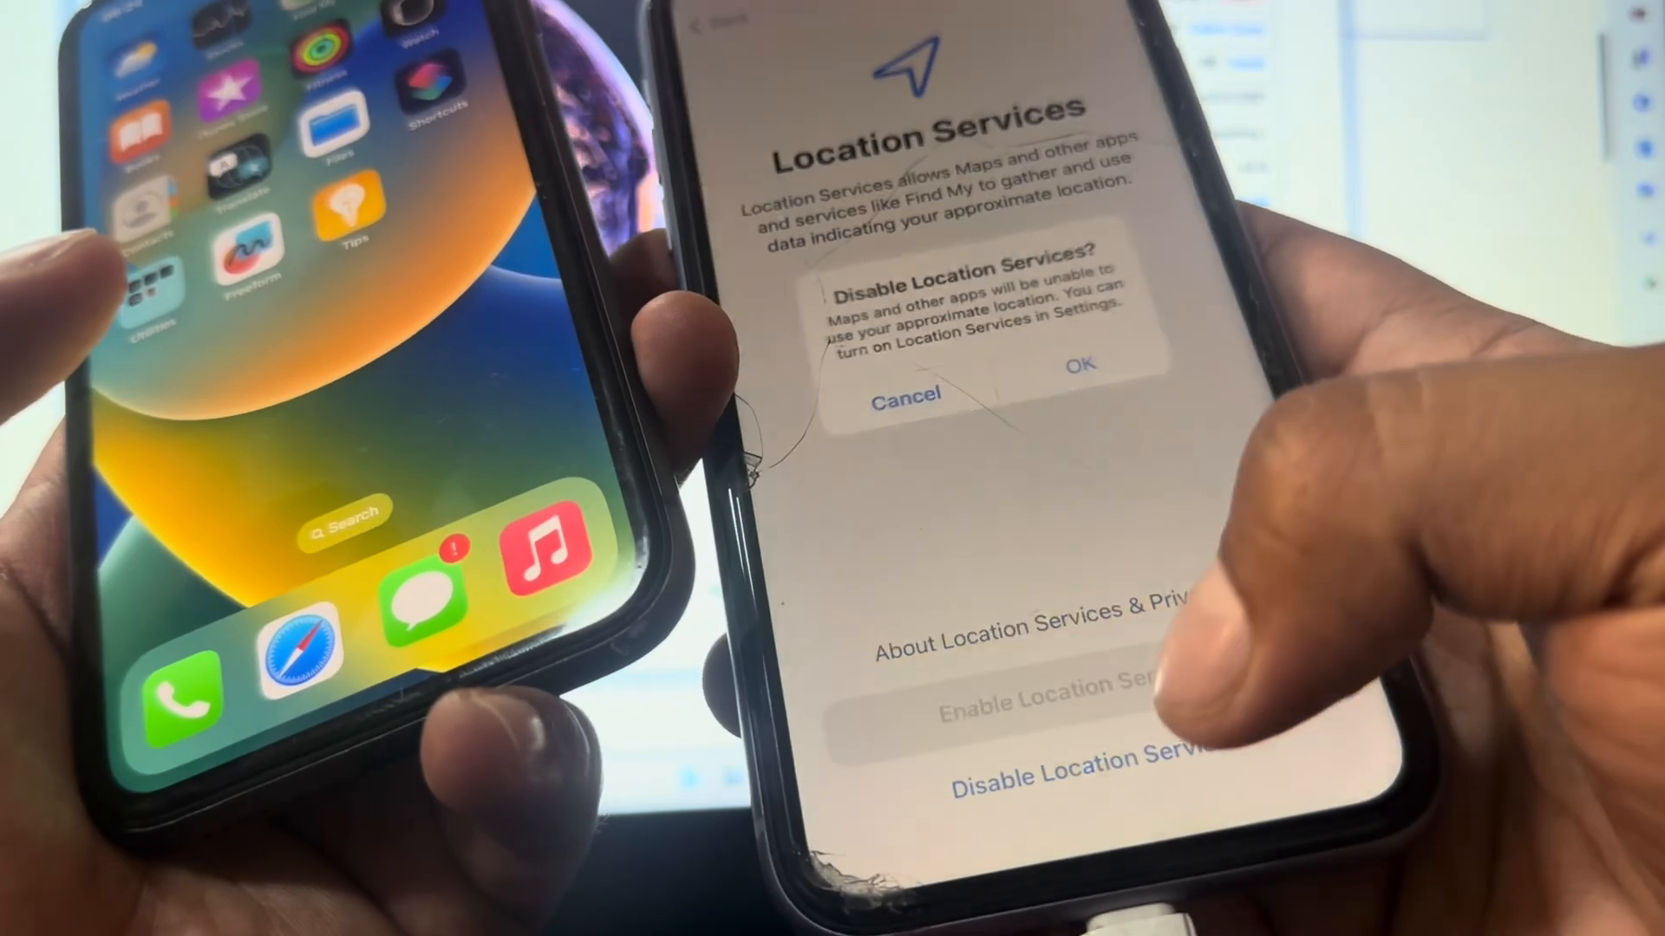
{"action": "left_click", "coordinate": [907, 396]}
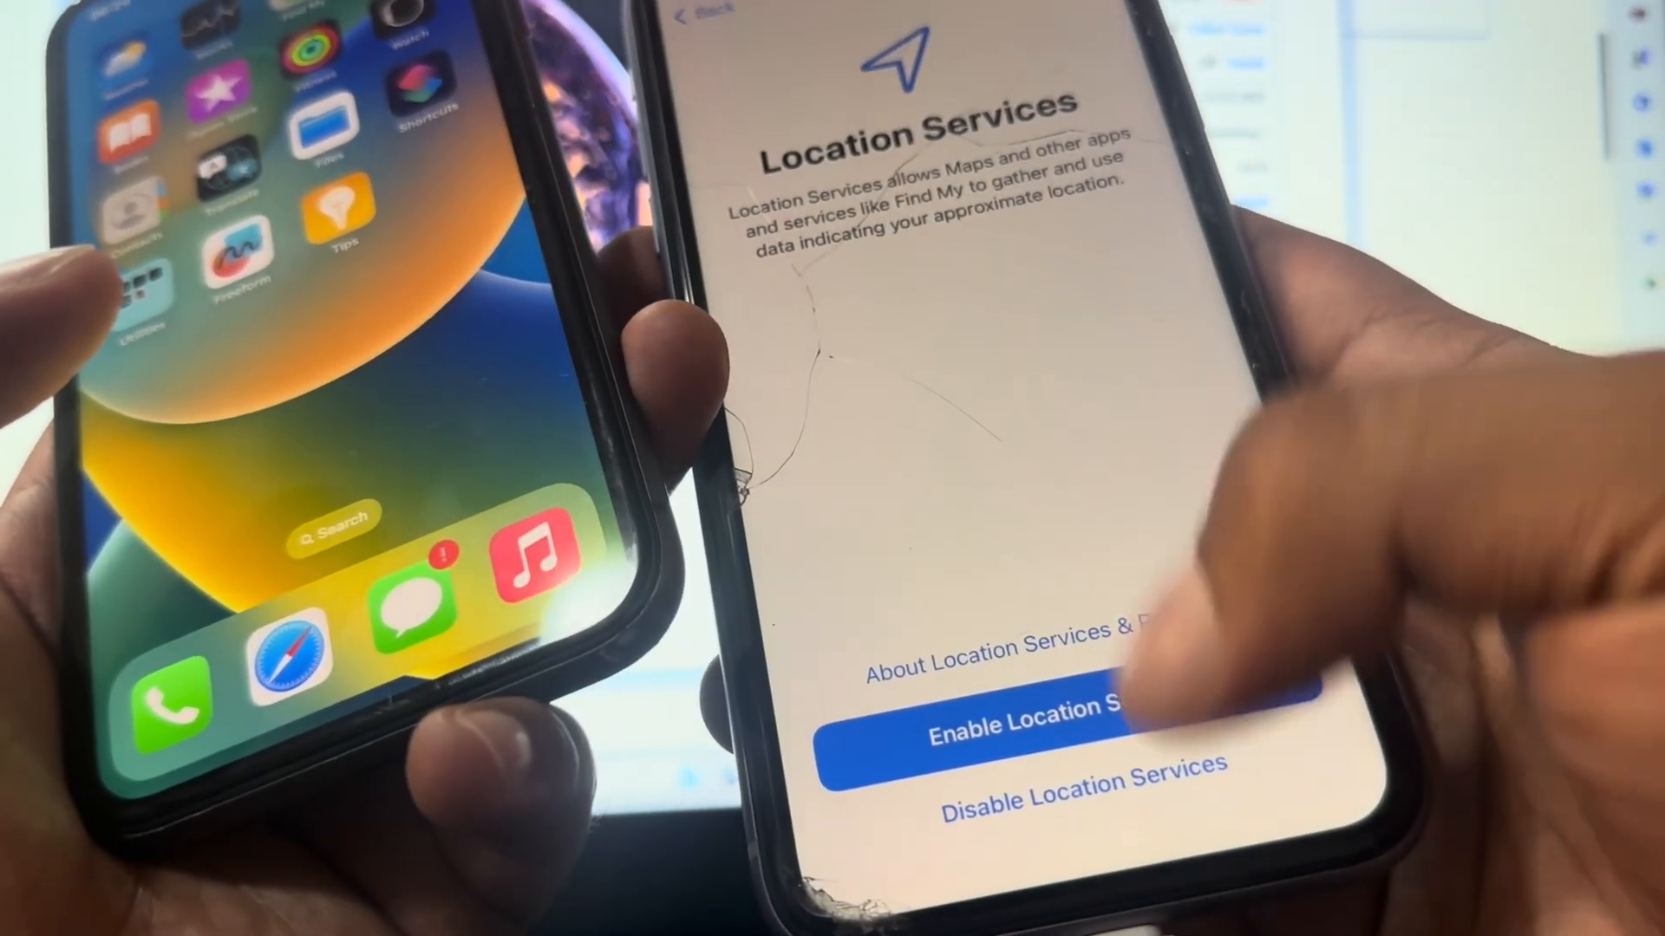